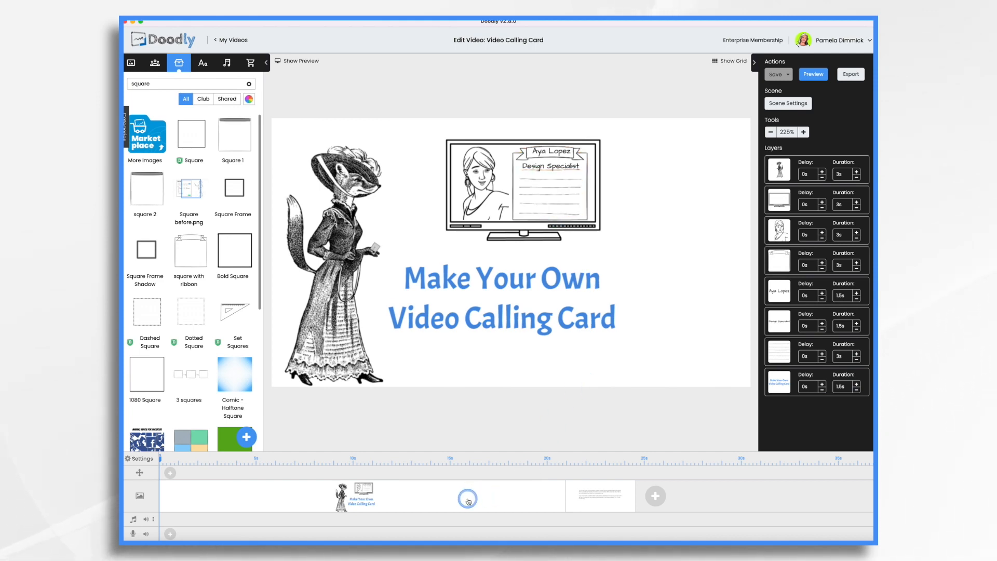
- Delete the illustrated title scene so only the script scene remains
{"action": "right_click", "coordinate": [468, 500]}
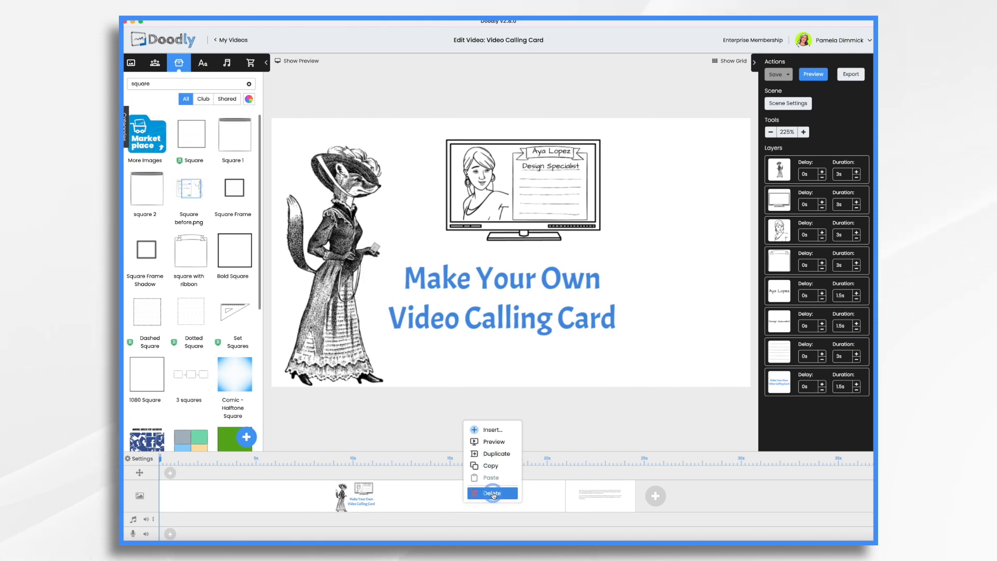
{"action": "left_click", "coordinate": [493, 493]}
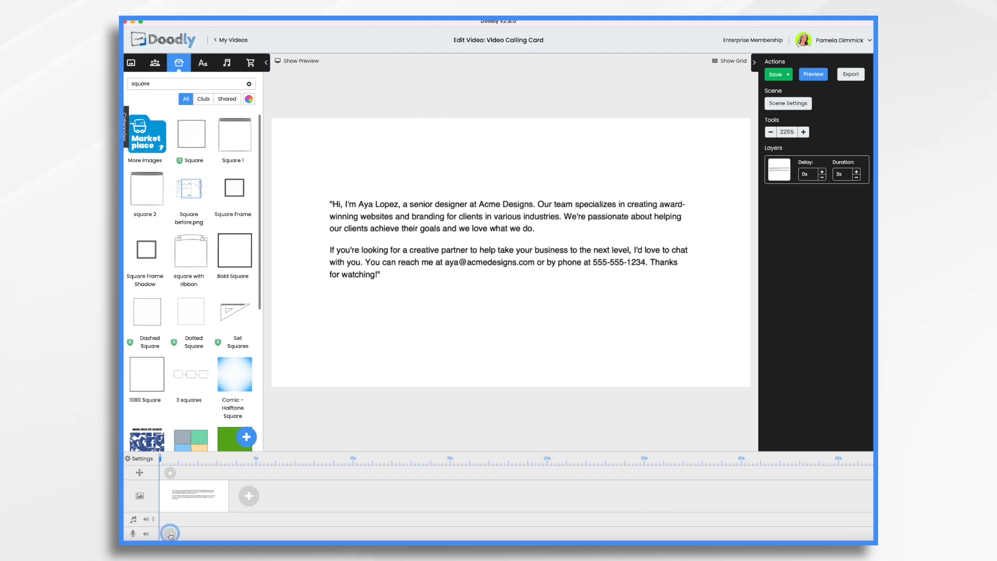
- Record a voiceover reading the script onto the audio track and select the script scene
{"action": "left_click", "coordinate": [171, 533]}
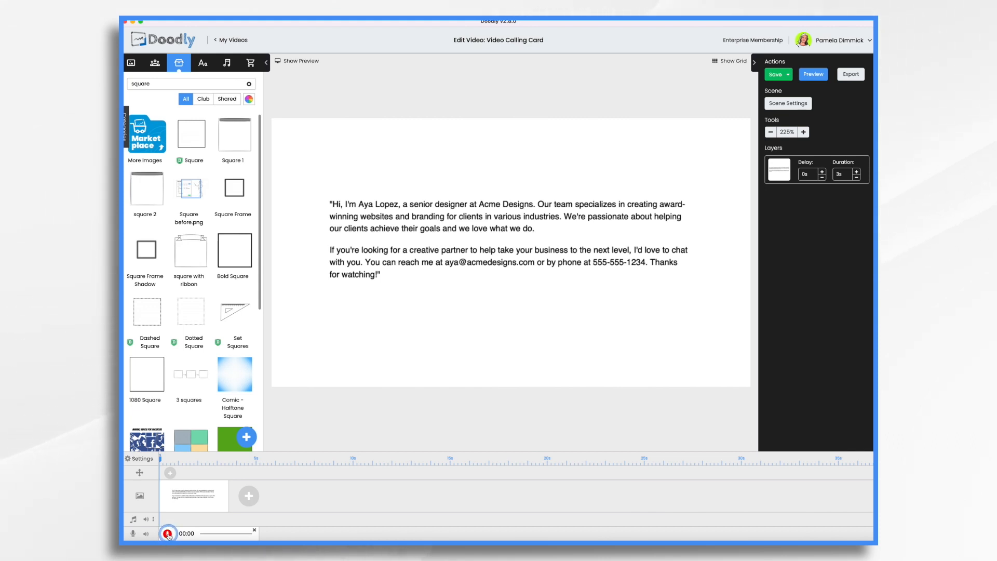
{"action": "left_click", "coordinate": [775, 74]}
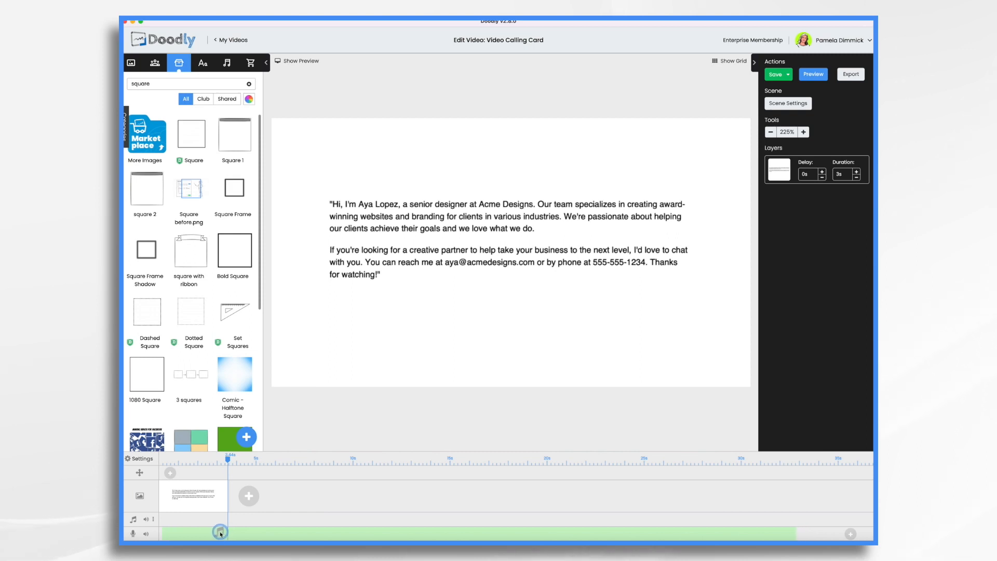
{"action": "left_click", "coordinate": [774, 74]}
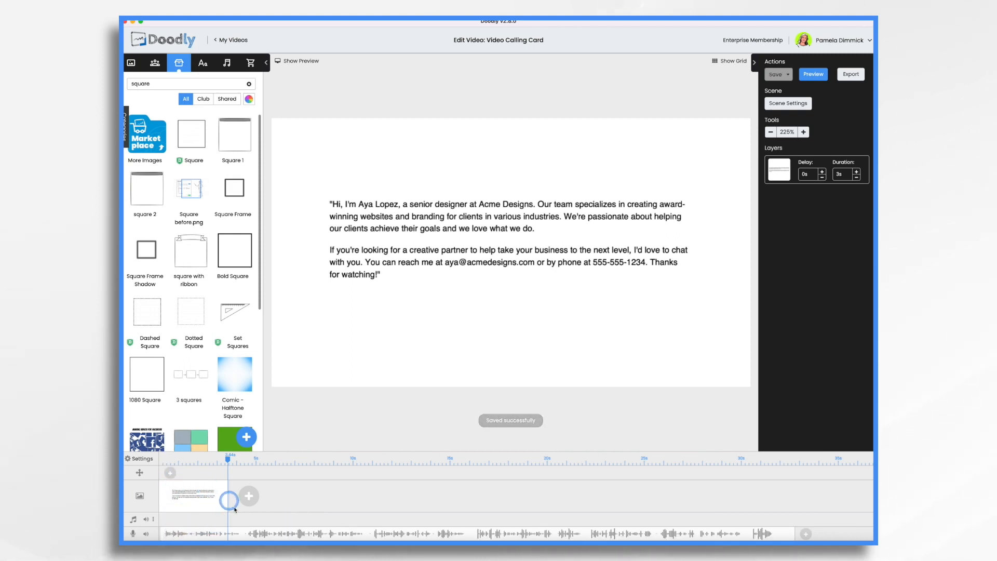
{"action": "left_click", "coordinate": [552, 264]}
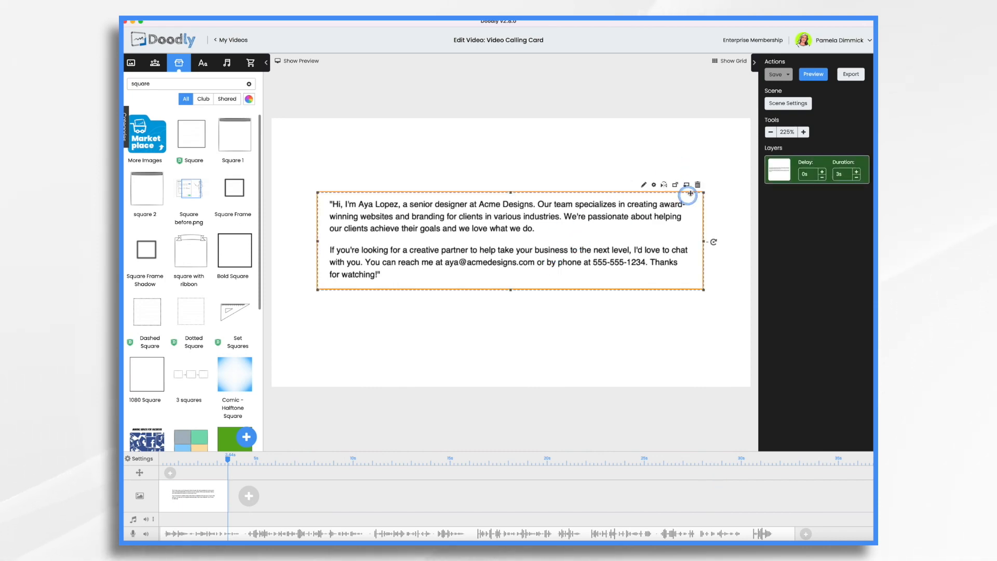
- Remove the script text and place the uploaded photo of the woman with laptop on the scene
{"action": "left_click", "coordinate": [702, 185]}
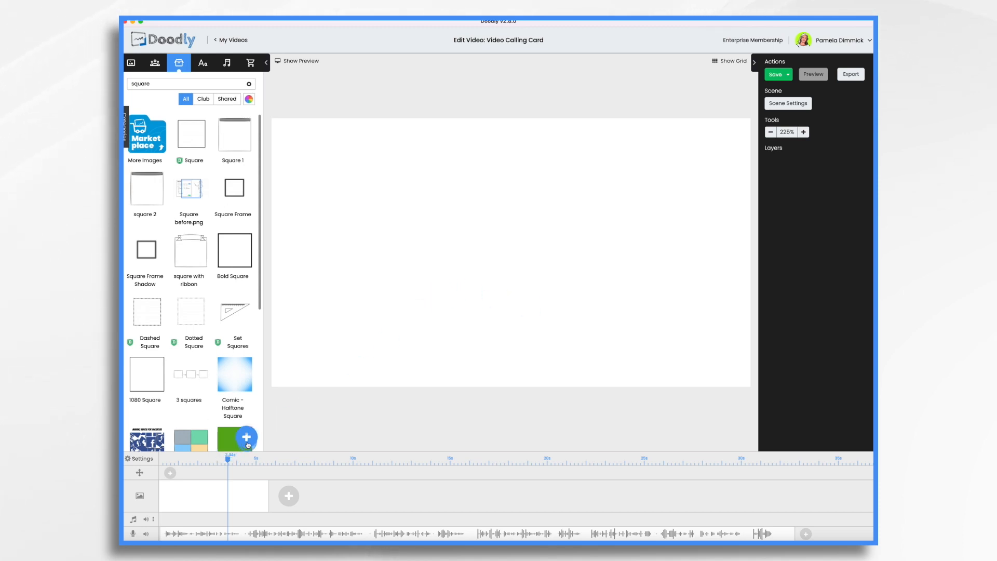
{"action": "left_click", "coordinate": [248, 436]}
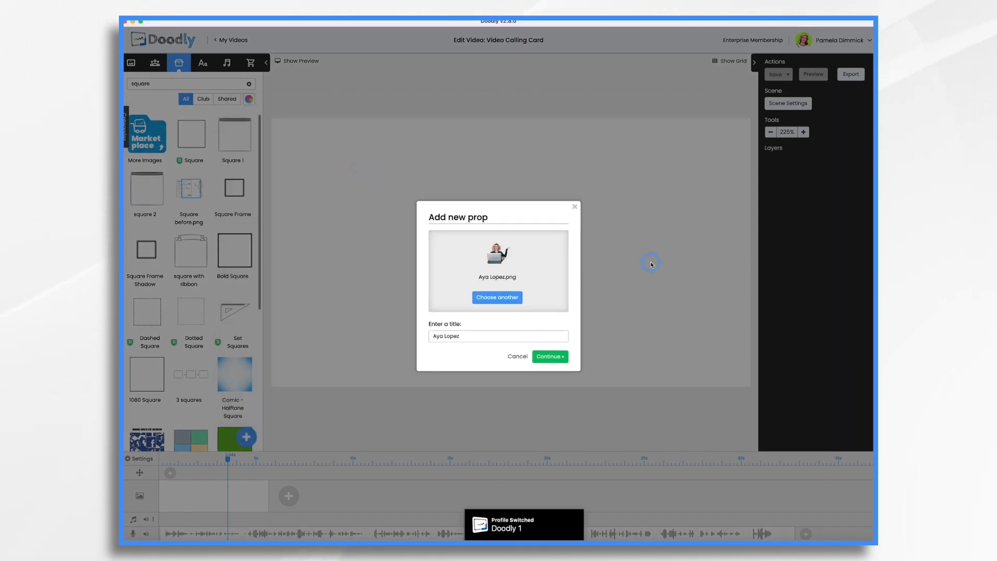
{"action": "left_click", "coordinate": [550, 357]}
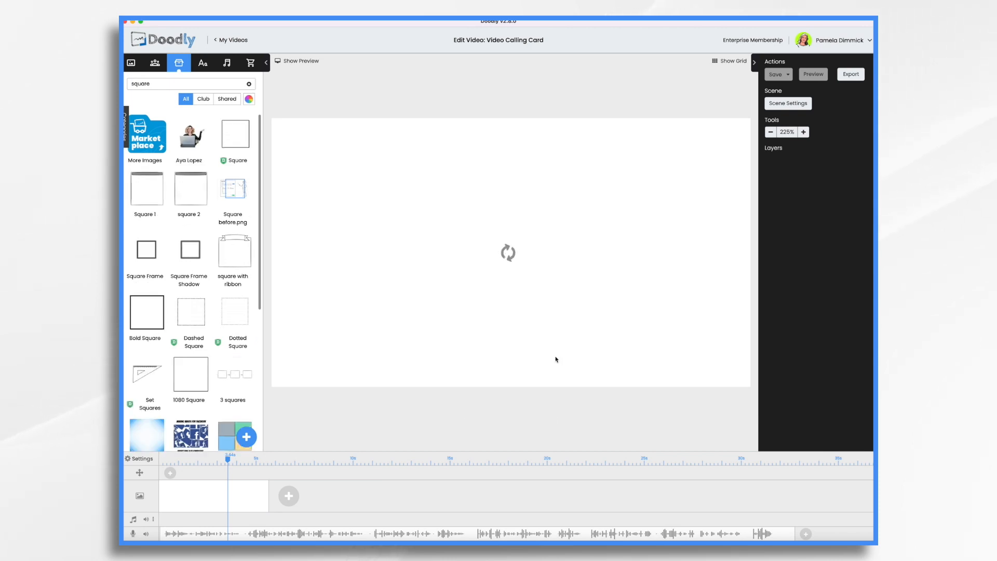
{"action": "left_click", "coordinate": [189, 134]}
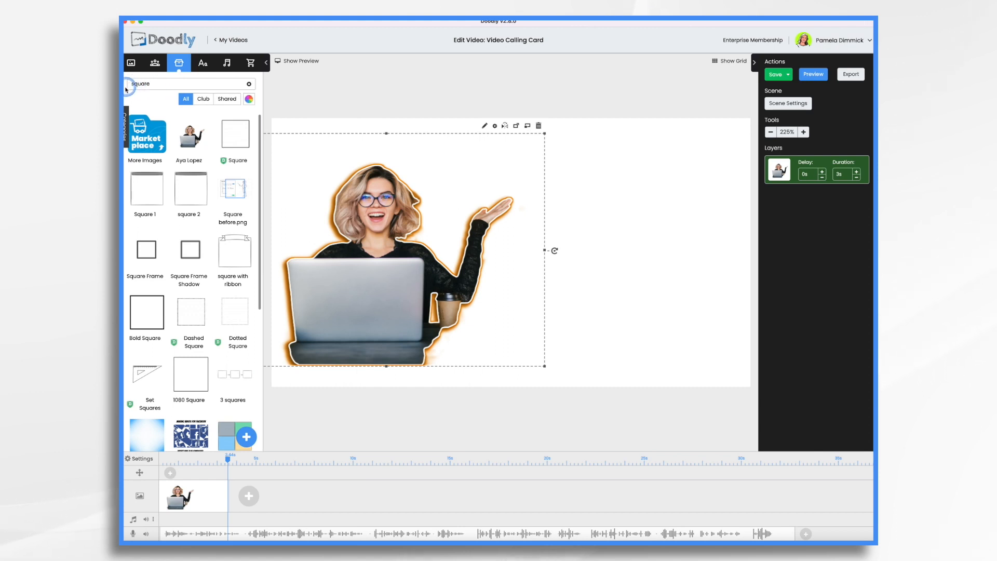
{"action": "mouse_move", "coordinate": [187, 316]}
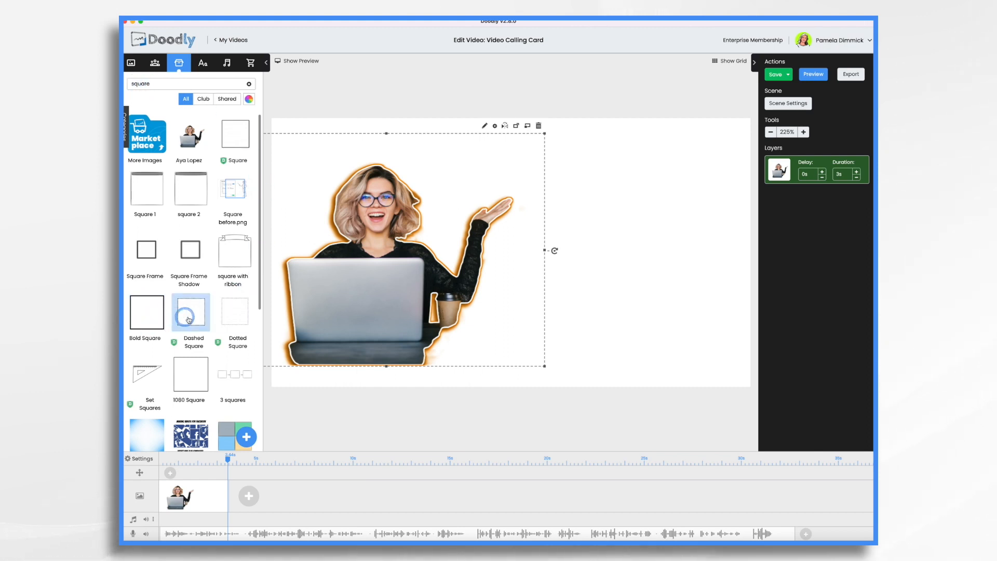
{"action": "mouse_move", "coordinate": [137, 314]}
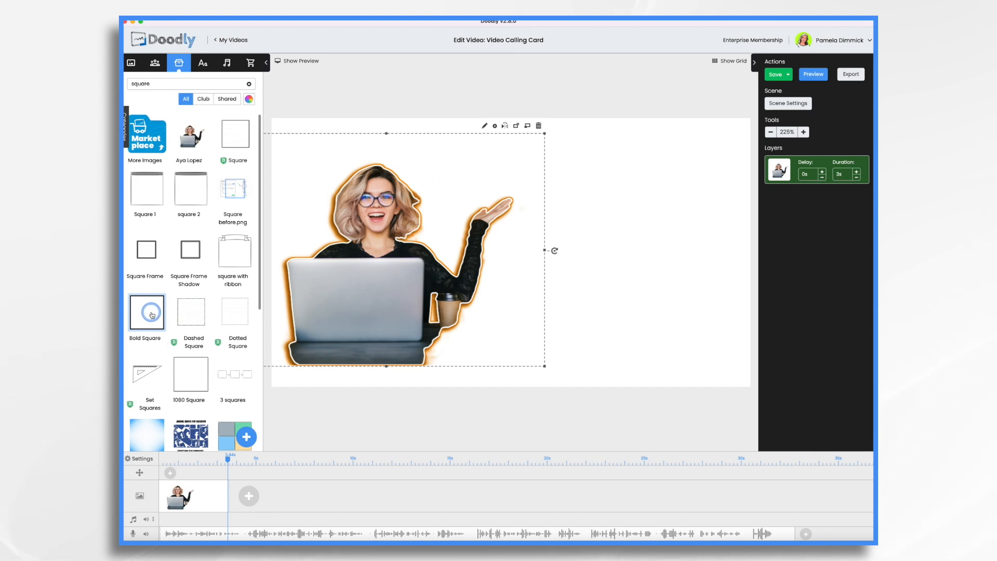
- Add a Bold Square frame to the right of the enlarged presenter photo
{"action": "left_click", "coordinate": [148, 312]}
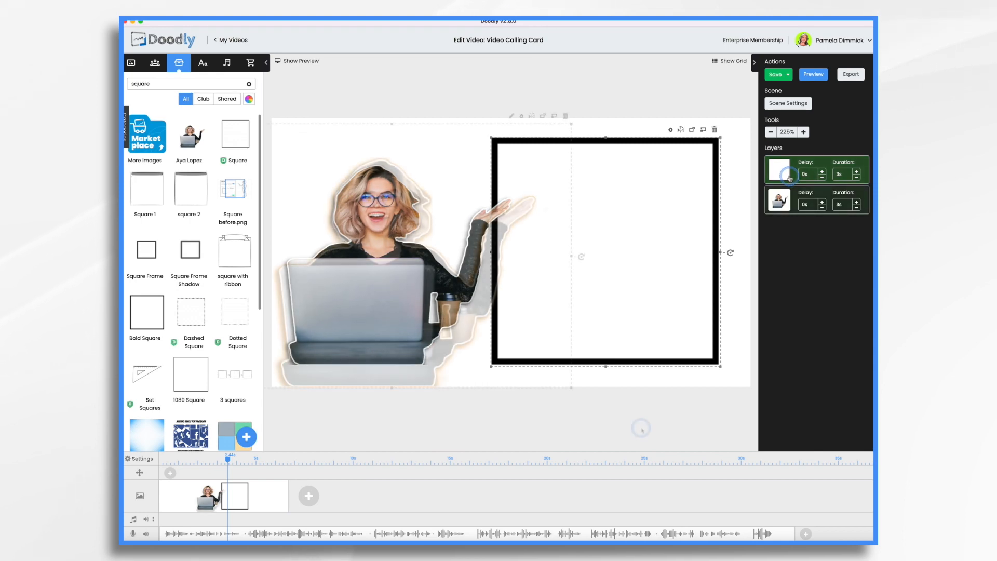
{"action": "left_click", "coordinate": [779, 199]}
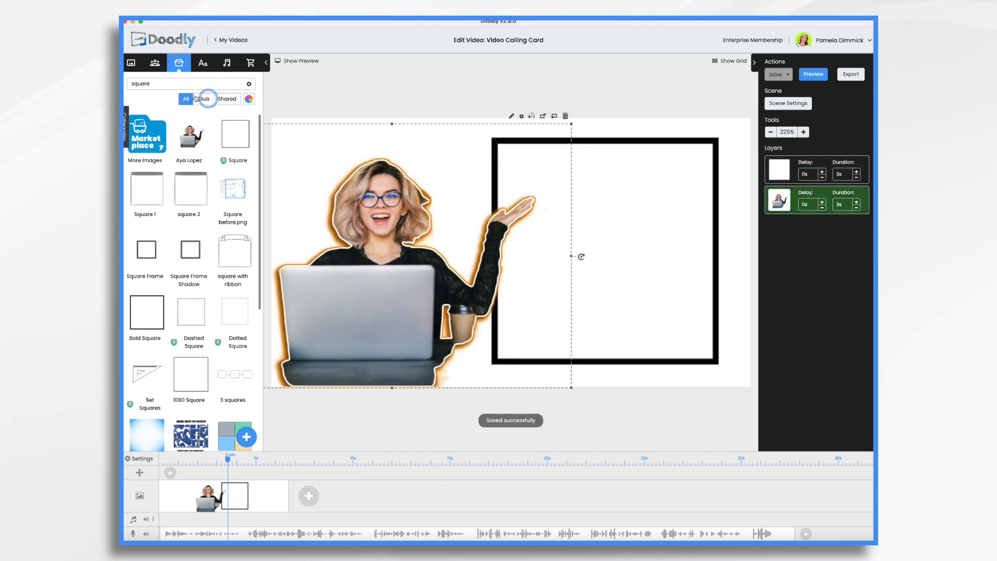
{"action": "left_click", "coordinate": [202, 62]}
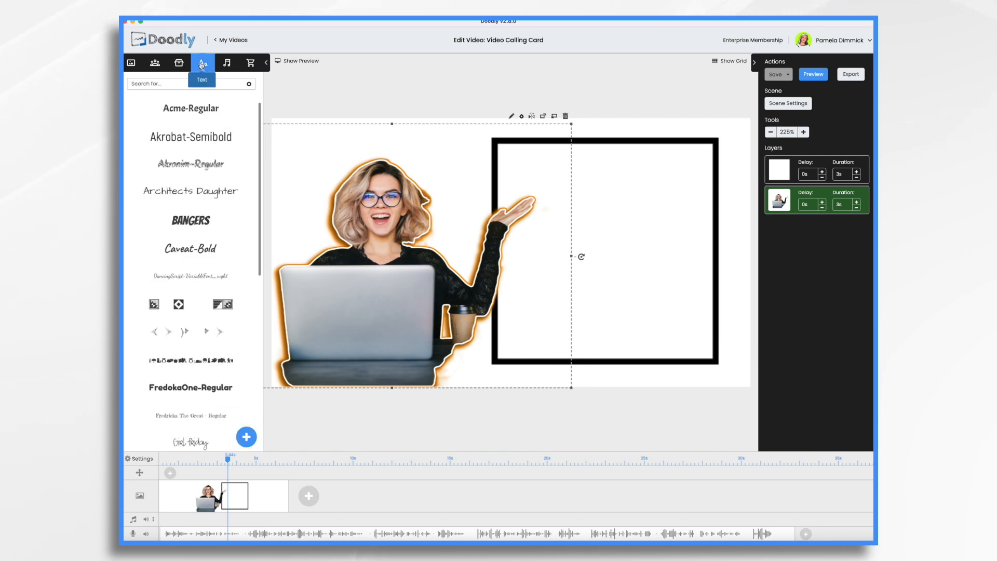
- Add the title 'Senior Designer' in the Architects Daughter font just under the name
{"action": "left_click_drag", "start_coordinate": [189, 248], "coordinate": [395, 212]}
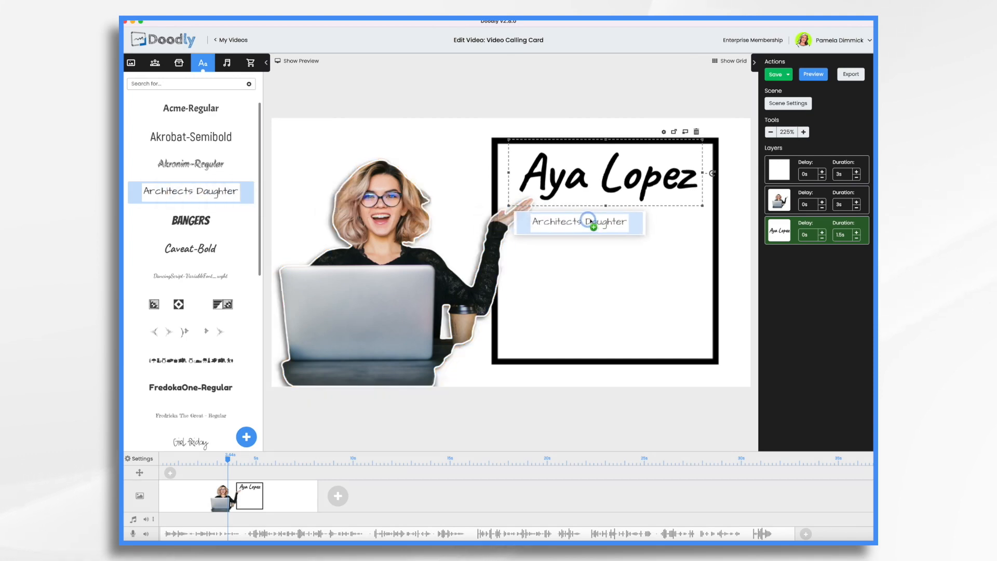
{"action": "double_click", "coordinate": [581, 222]}
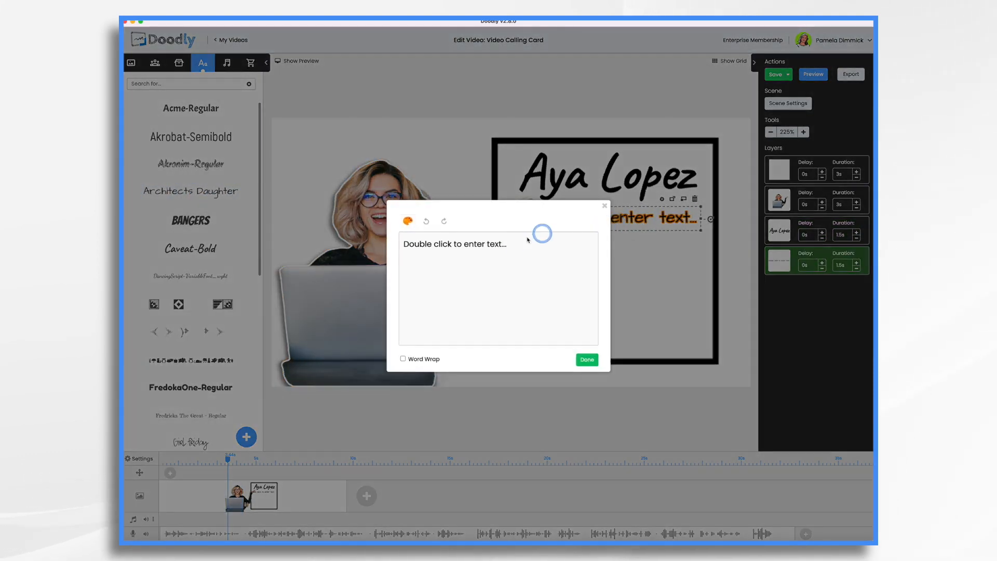
{"action": "type", "text": "Senior Des"}
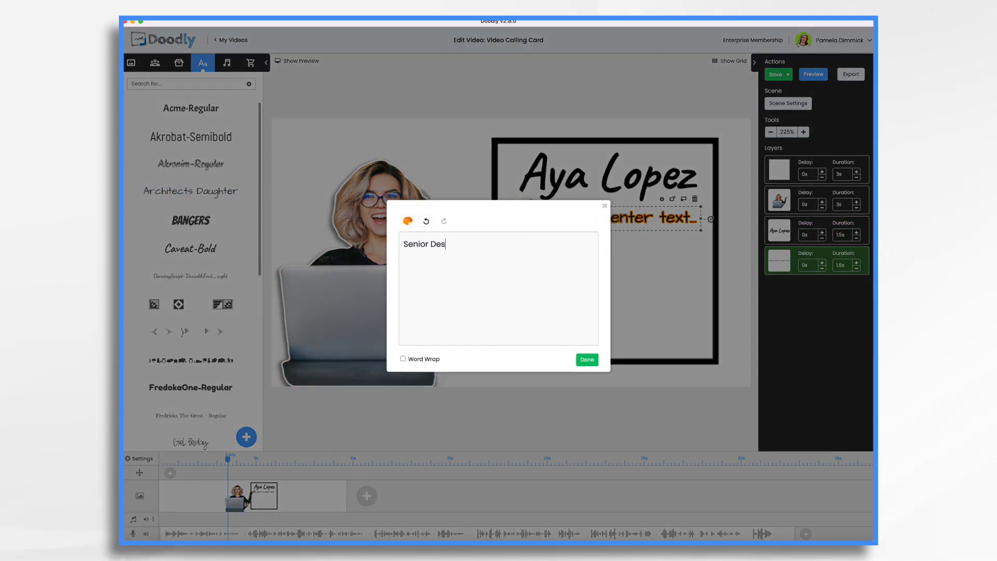
{"action": "left_click", "coordinate": [587, 359]}
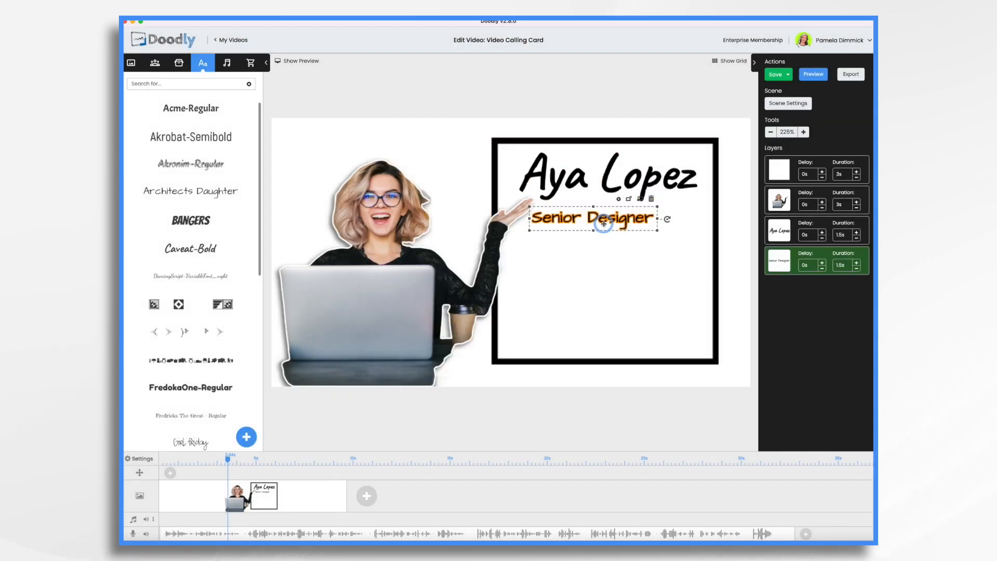
{"action": "left_click_drag", "start_coordinate": [590, 218], "coordinate": [608, 210]}
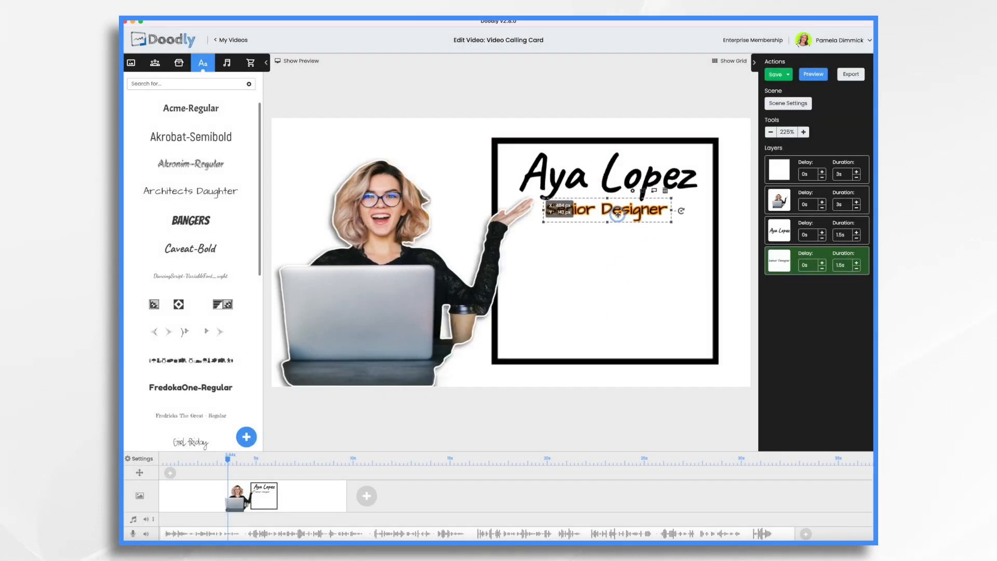
{"action": "left_click", "coordinate": [178, 63]}
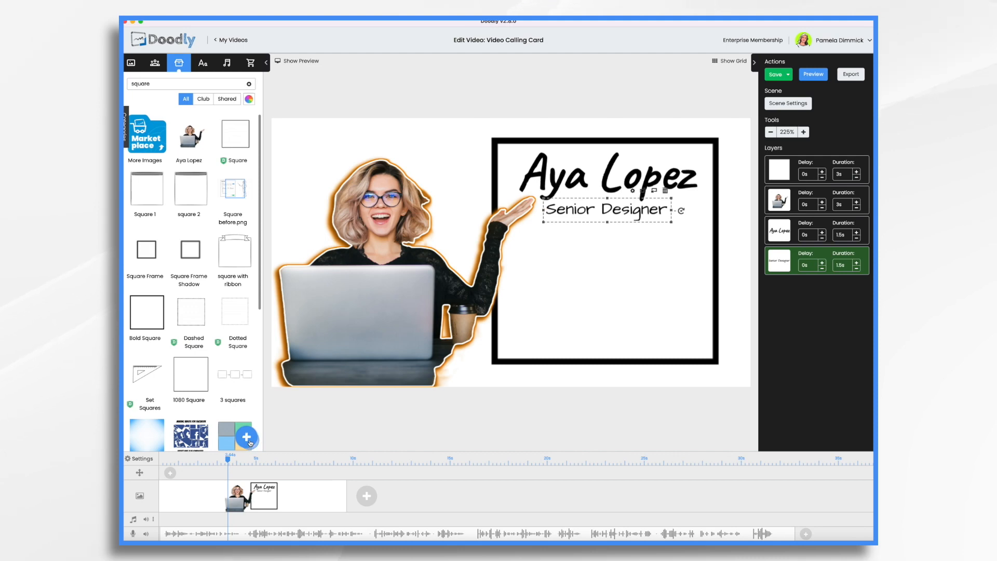
- Upload Acme Design Logo.png under the title and add a new text placeholder below it
{"action": "left_click", "coordinate": [246, 434]}
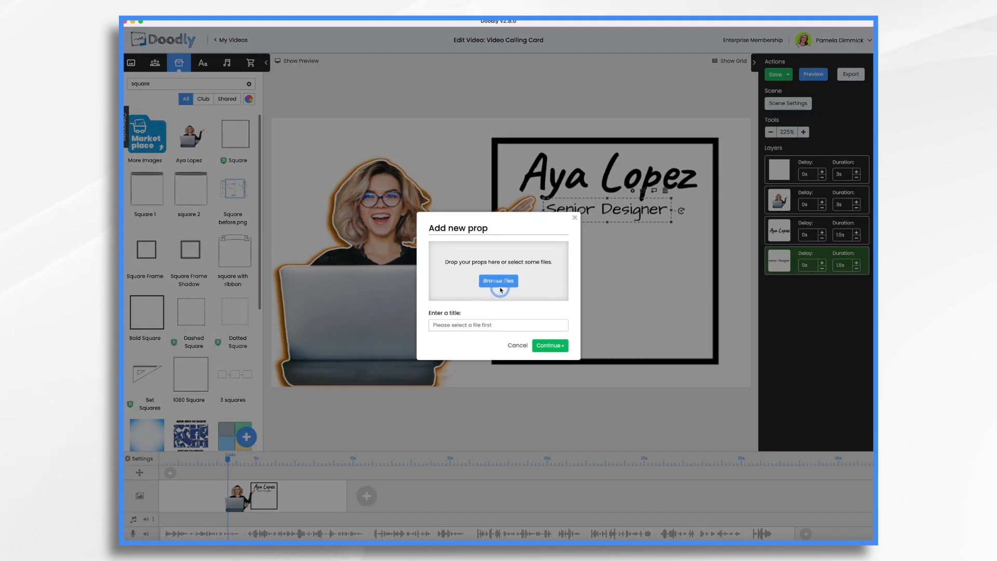
{"action": "left_click", "coordinate": [499, 281]}
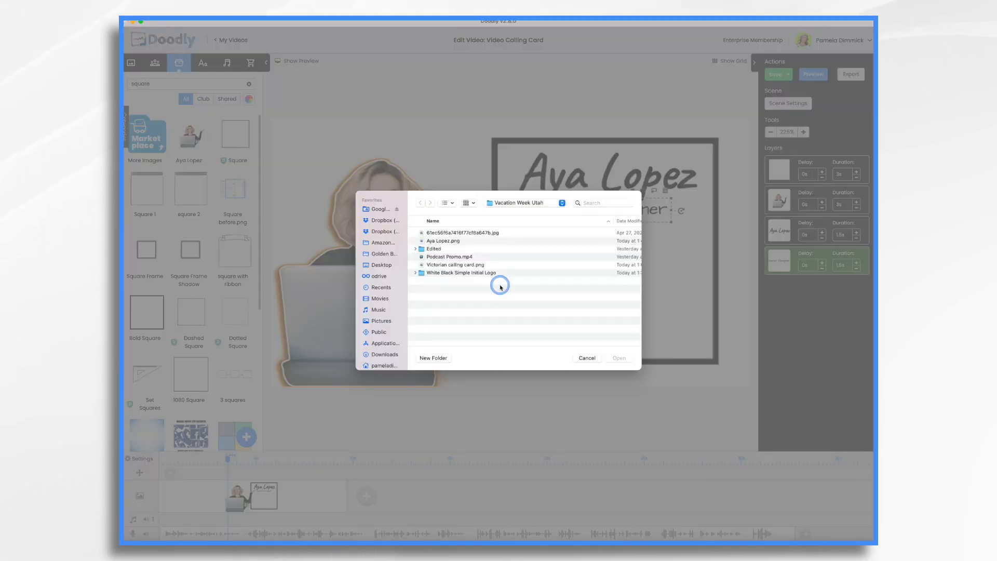
{"action": "double_click", "coordinate": [461, 273]}
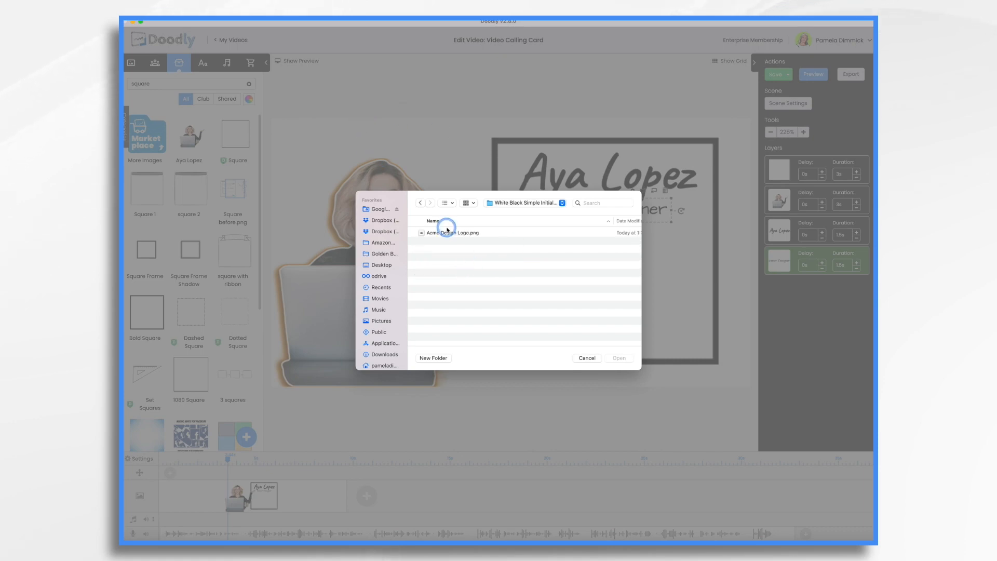
{"action": "left_click", "coordinate": [619, 358]}
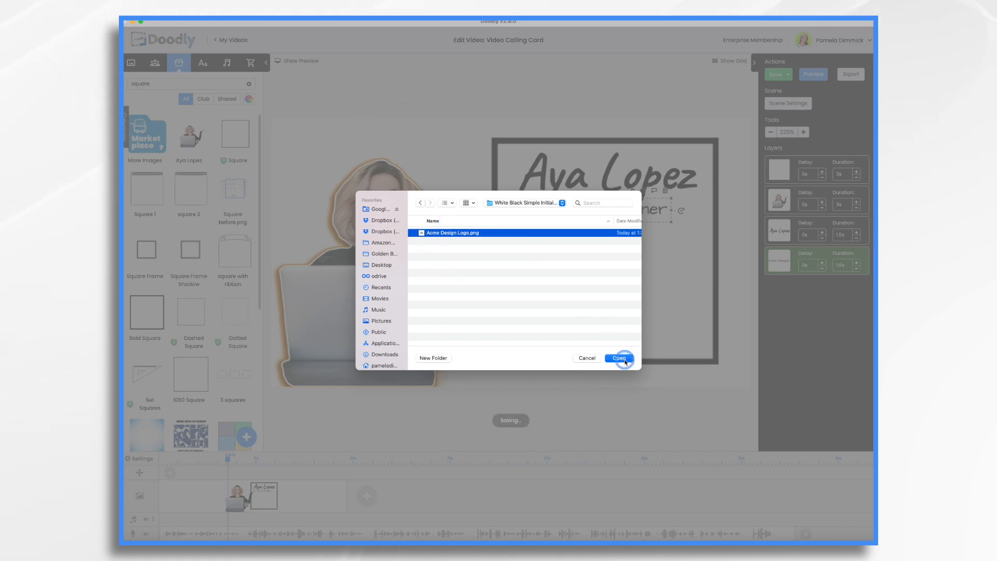
{"action": "left_click", "coordinate": [618, 358]}
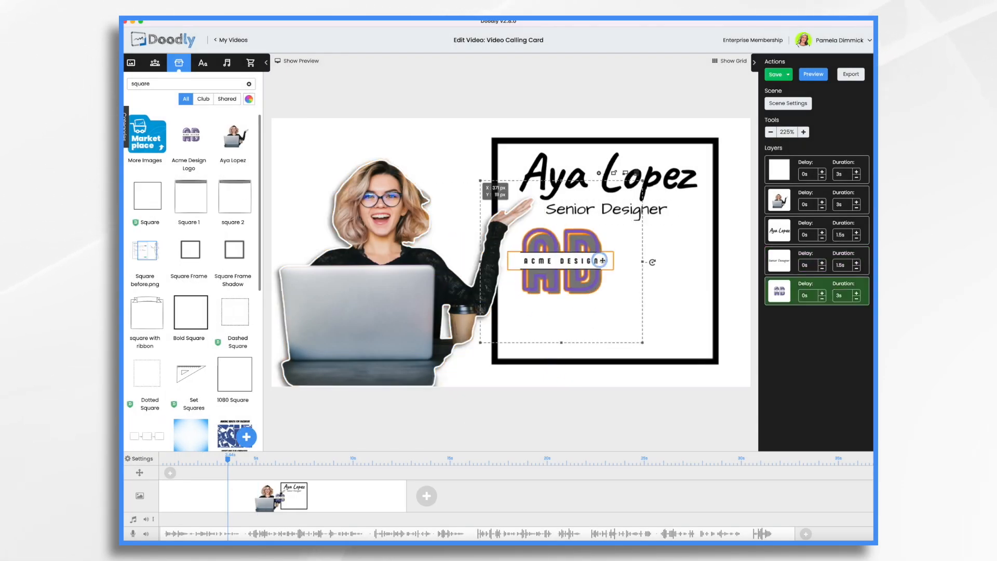
{"action": "left_click", "coordinate": [203, 63]}
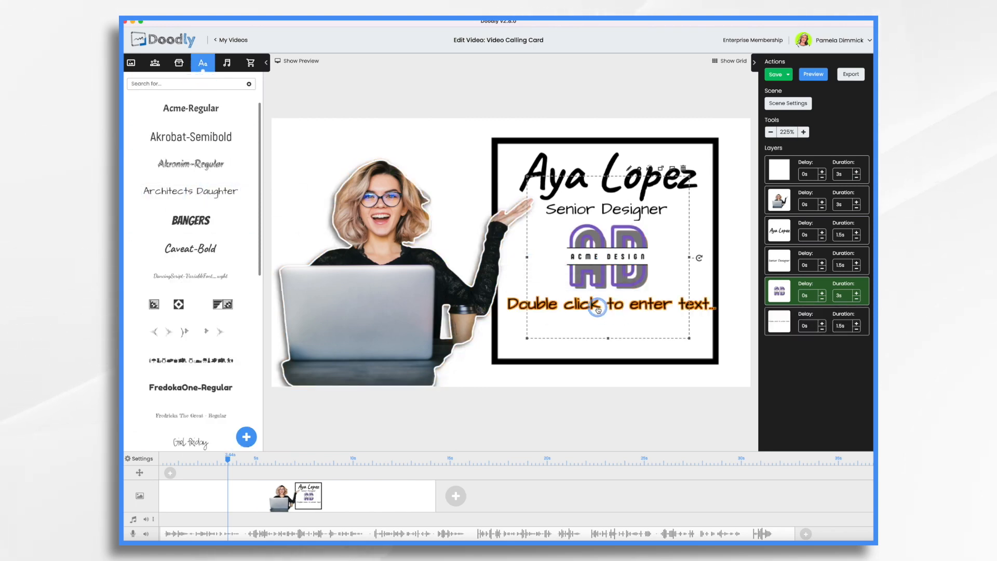
{"action": "double_click", "coordinate": [597, 305]}
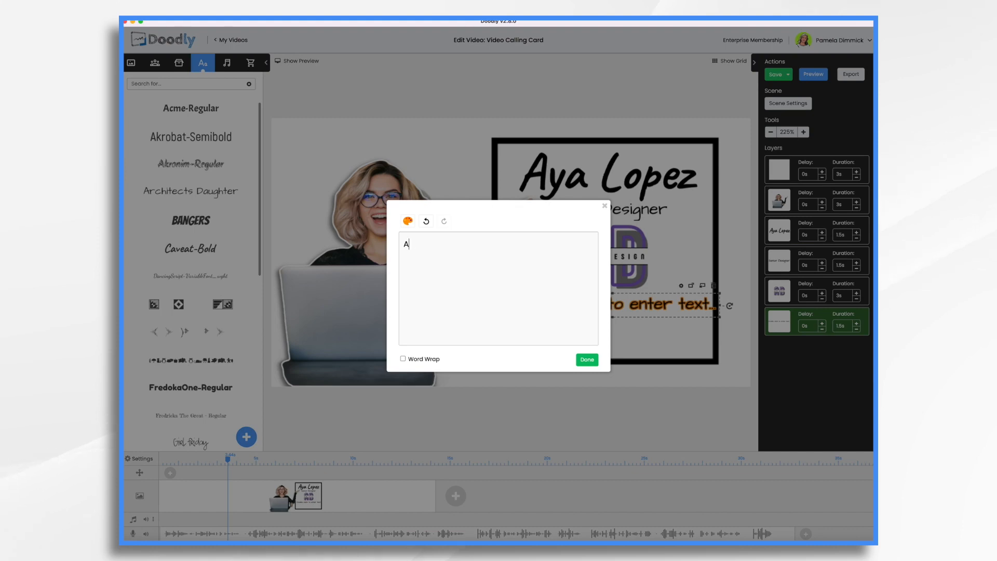
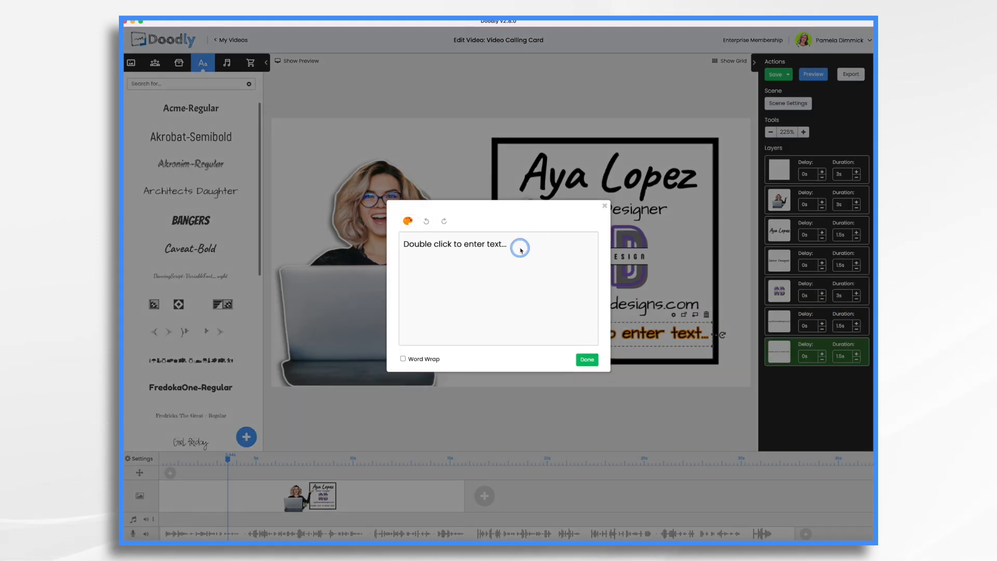
{"action": "left_click", "coordinate": [587, 359]}
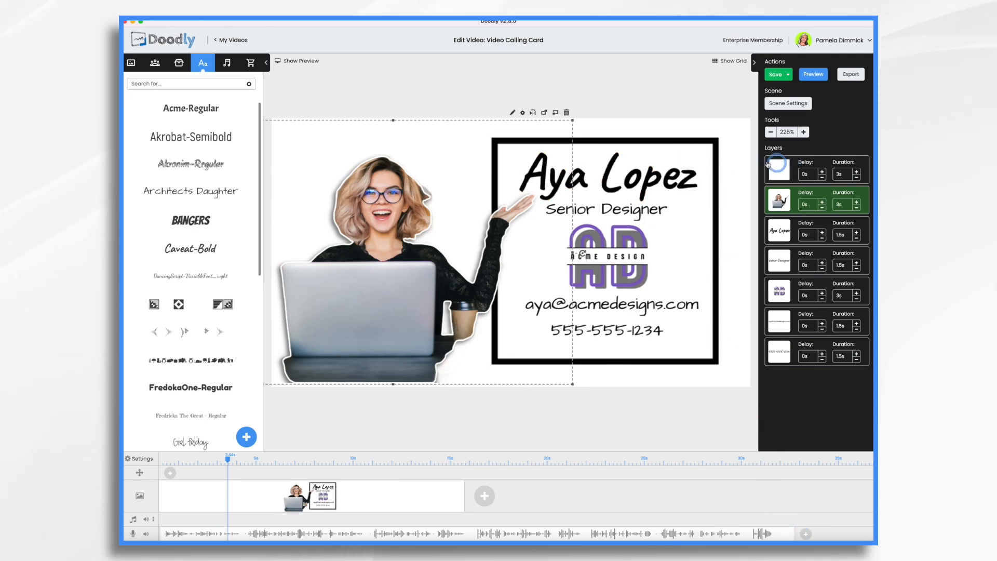
- Set the frame layer's draw duration to 1s and the photo layer's to 1.5s
{"action": "left_click", "coordinate": [779, 168]}
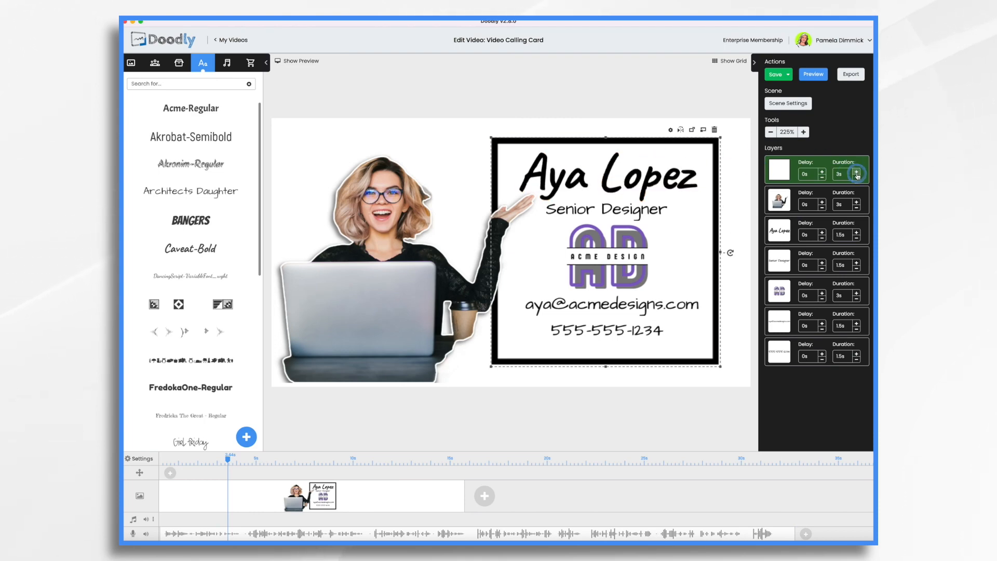
{"action": "left_click", "coordinate": [856, 175]}
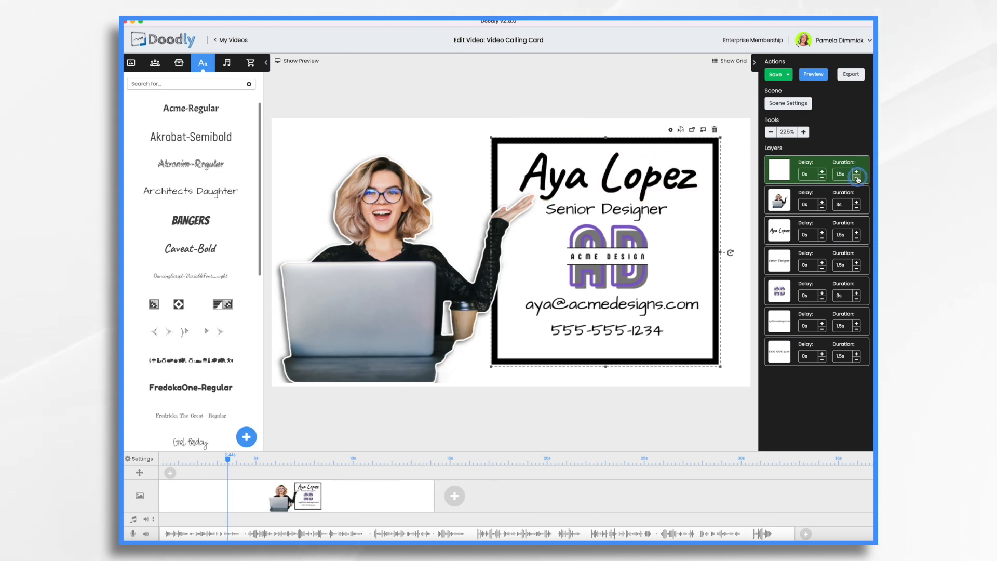
{"action": "left_click", "coordinate": [858, 177]}
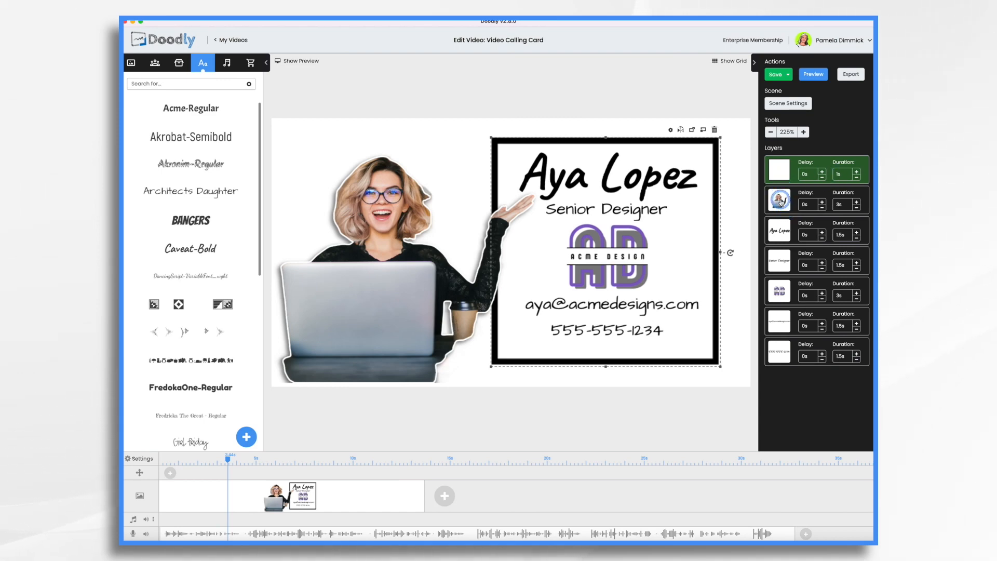
{"action": "left_click", "coordinate": [779, 201]}
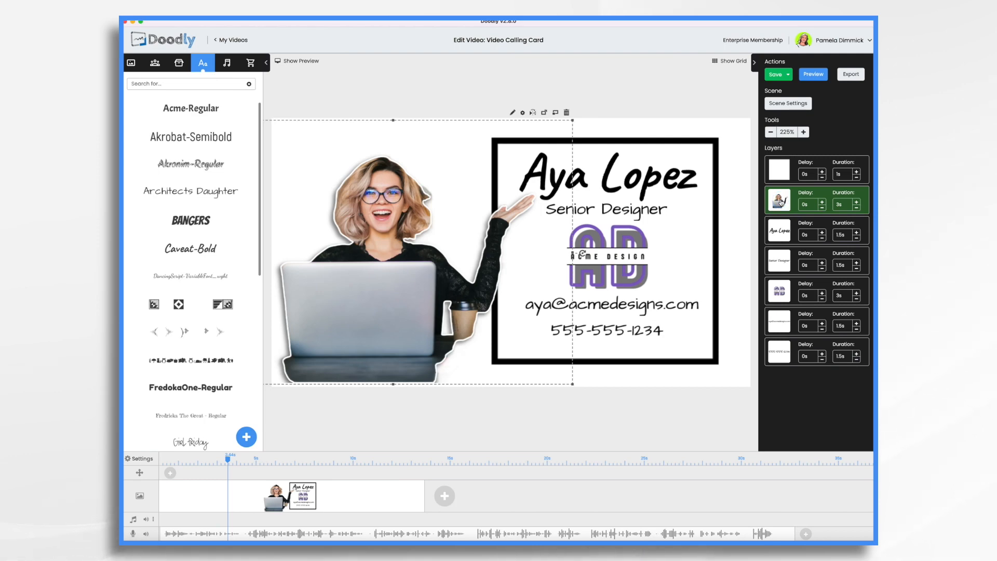
{"action": "mouse_move", "coordinate": [870, 229]}
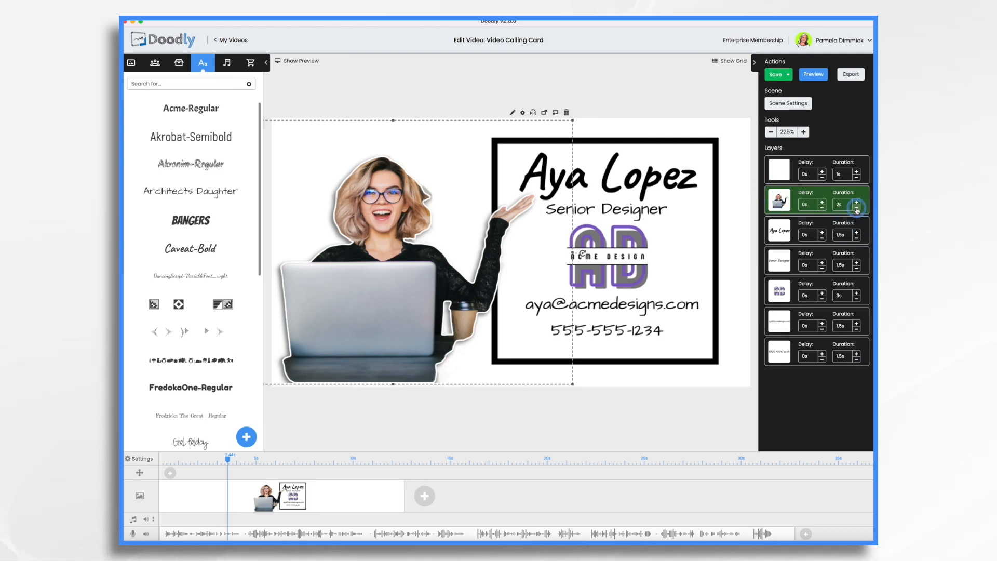
{"action": "left_click", "coordinate": [855, 208]}
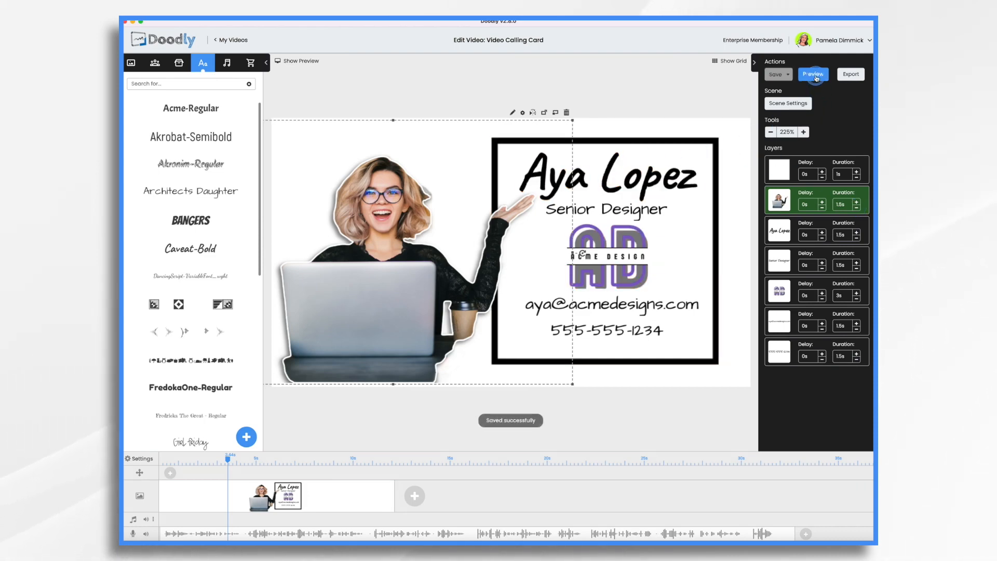
{"action": "left_click", "coordinate": [813, 74]}
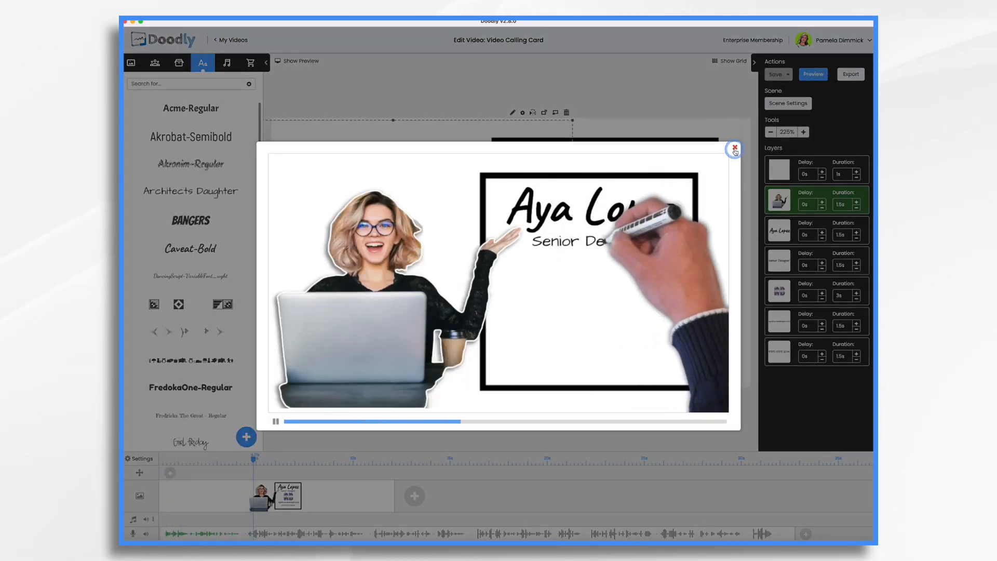
{"action": "left_click", "coordinate": [734, 150]}
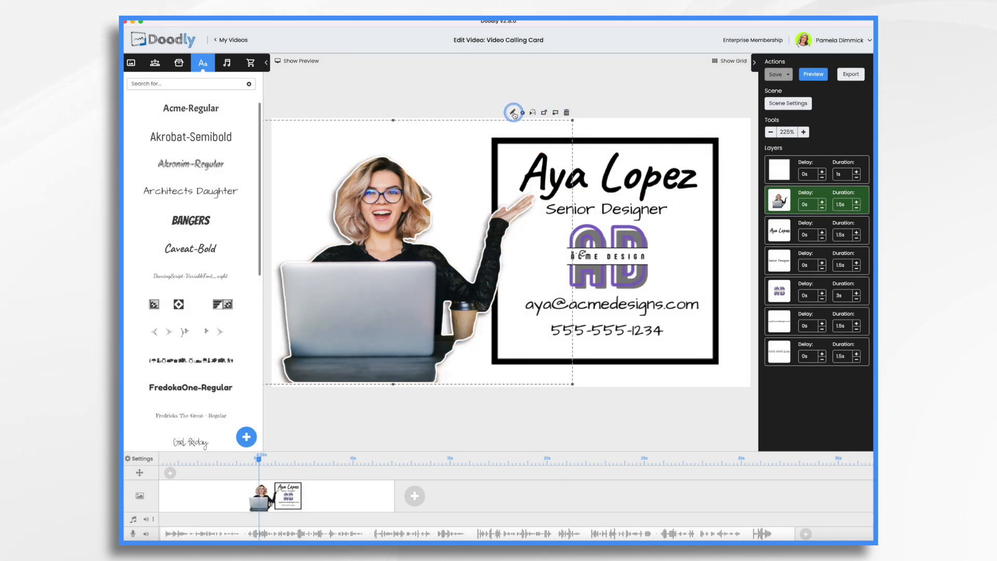
{"action": "mouse_move", "coordinate": [513, 112]}
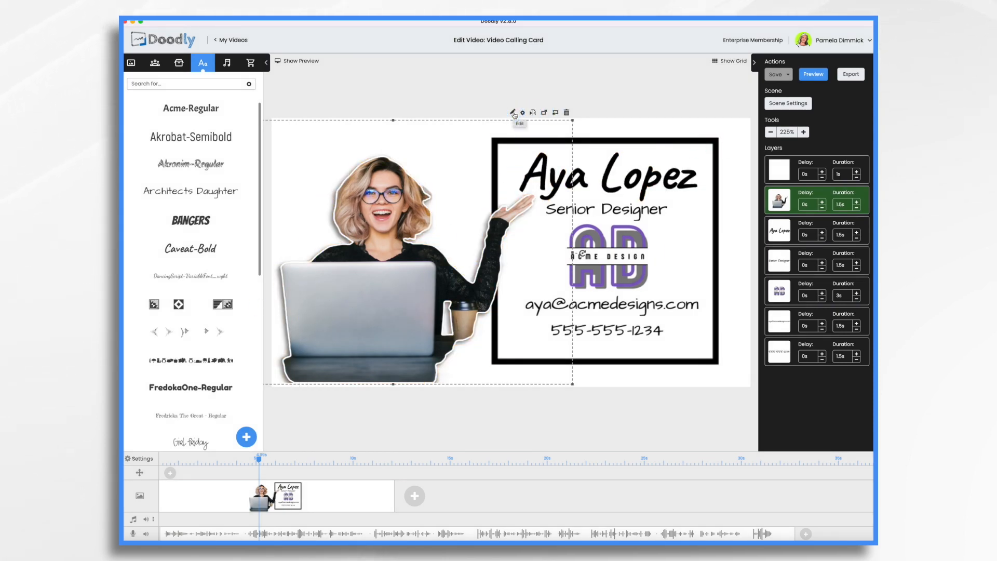
{"action": "left_click", "coordinate": [514, 112]}
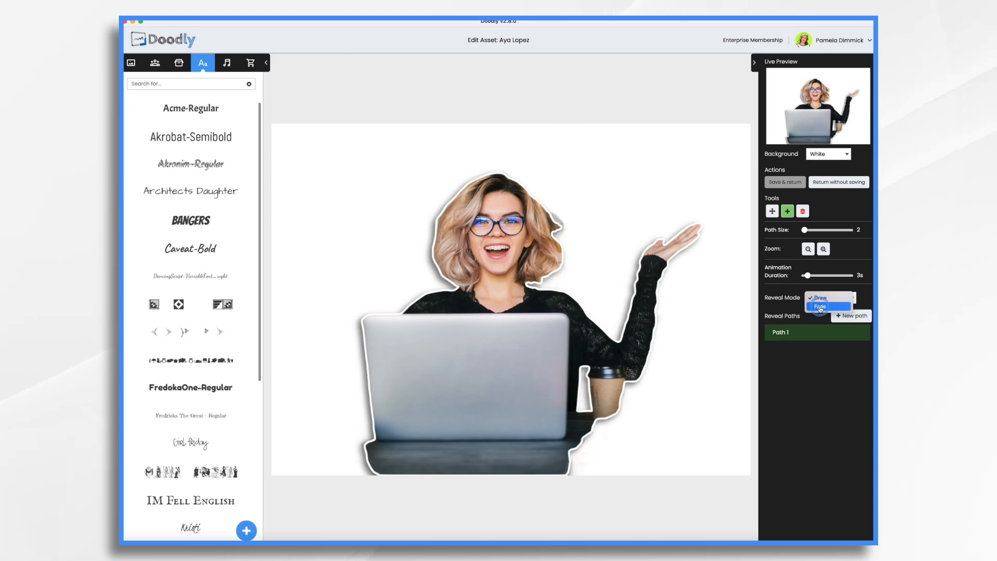
{"action": "left_click", "coordinate": [821, 307]}
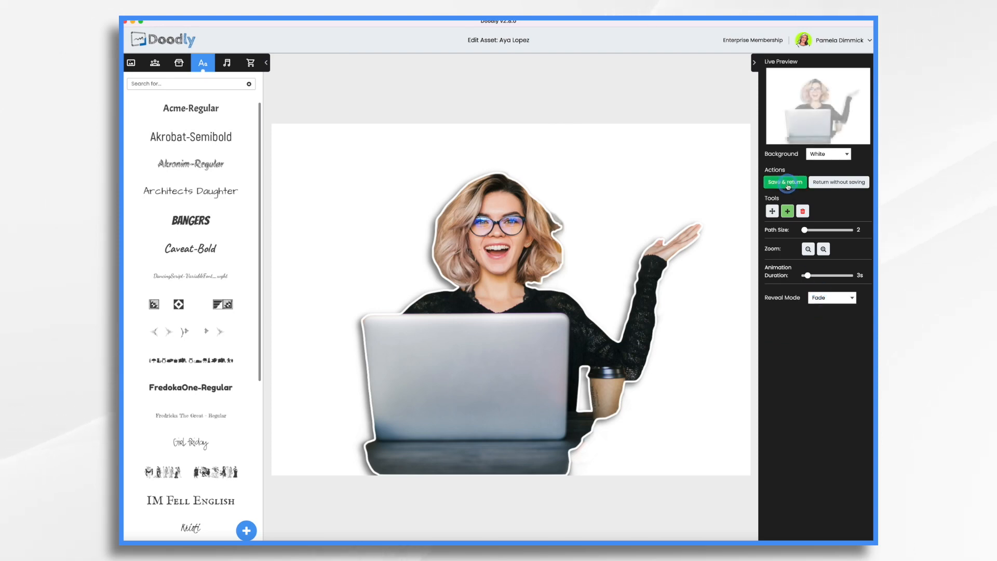
{"action": "left_click", "coordinate": [786, 182]}
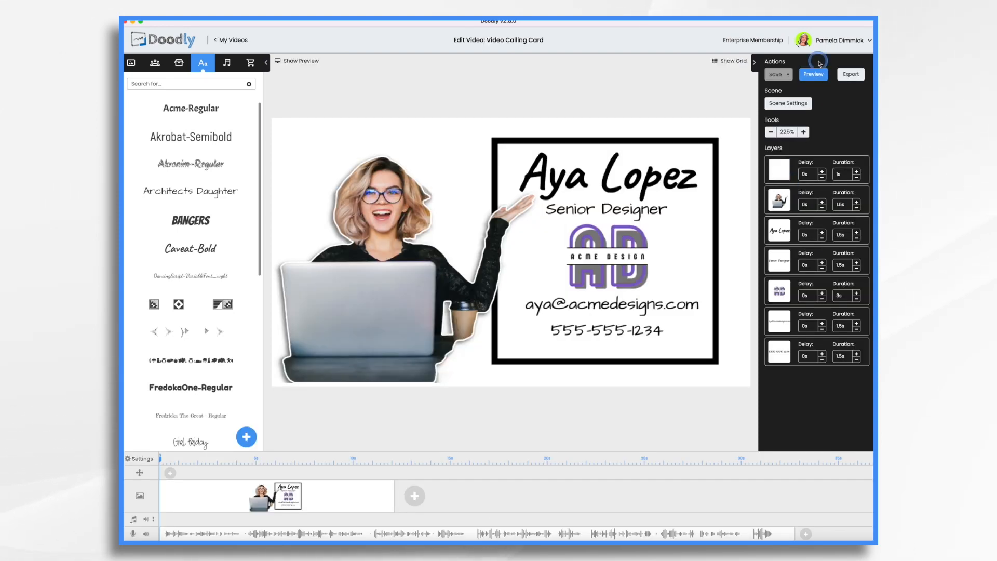
{"action": "left_click", "coordinate": [813, 75]}
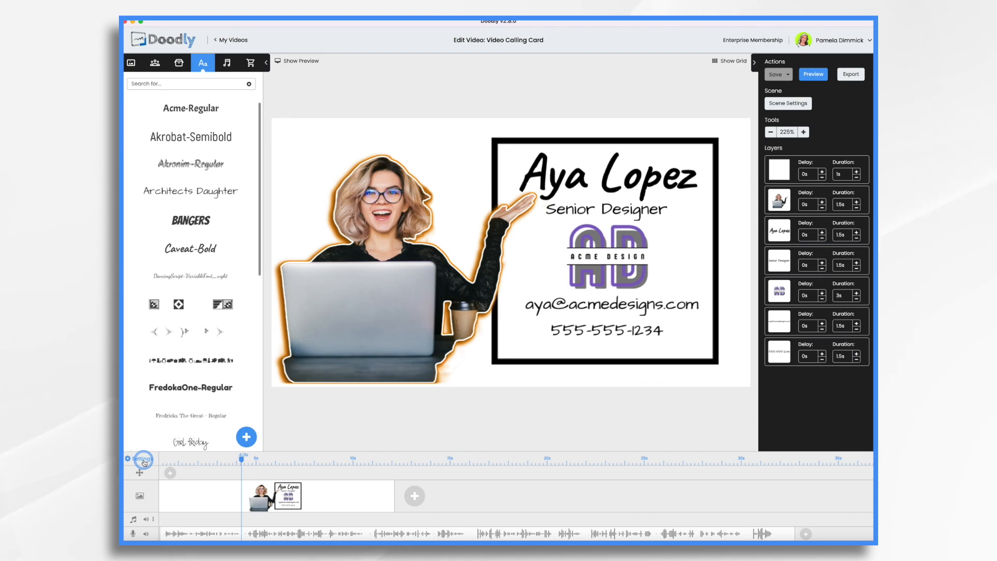
- Set Erase mode to Off and choose the female real hand with white sleeve
{"action": "left_click", "coordinate": [141, 459]}
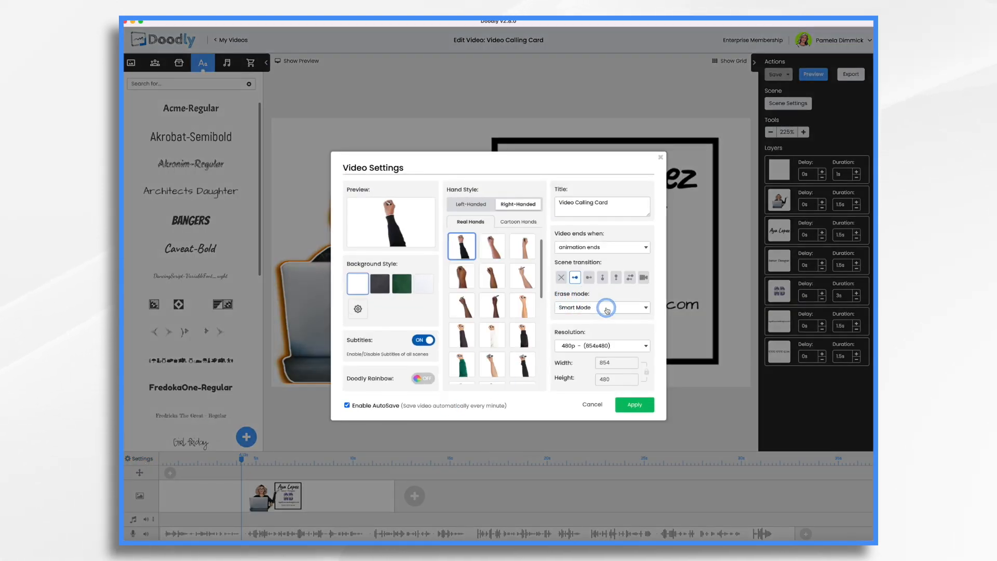
{"action": "left_click", "coordinate": [607, 307]}
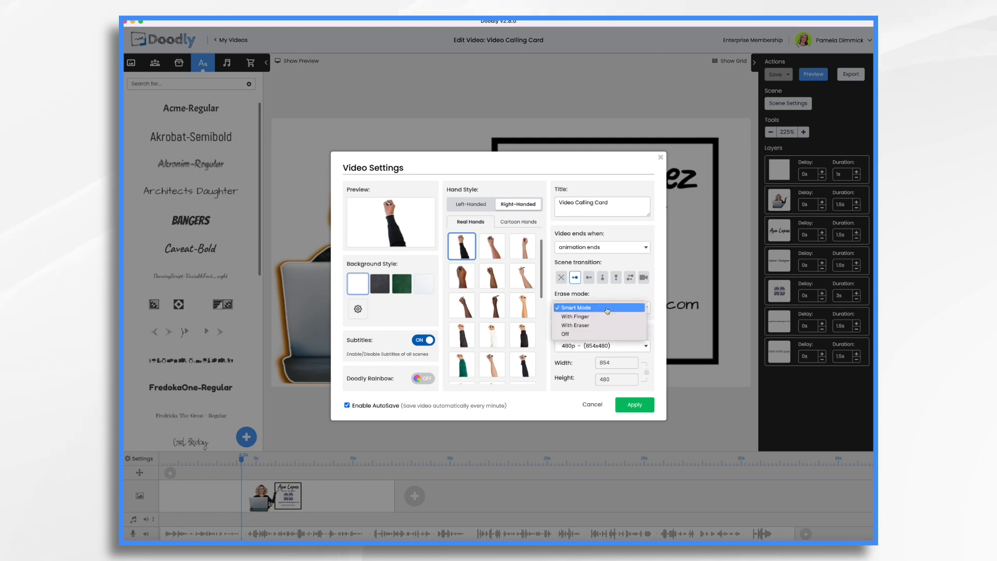
{"action": "left_click", "coordinate": [565, 335]}
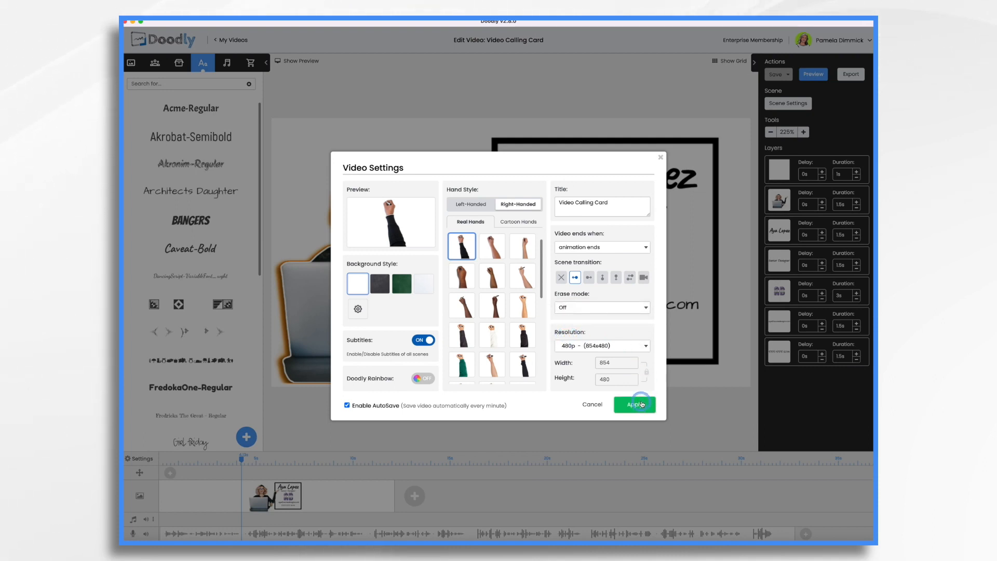
{"action": "mouse_move", "coordinate": [602, 389]}
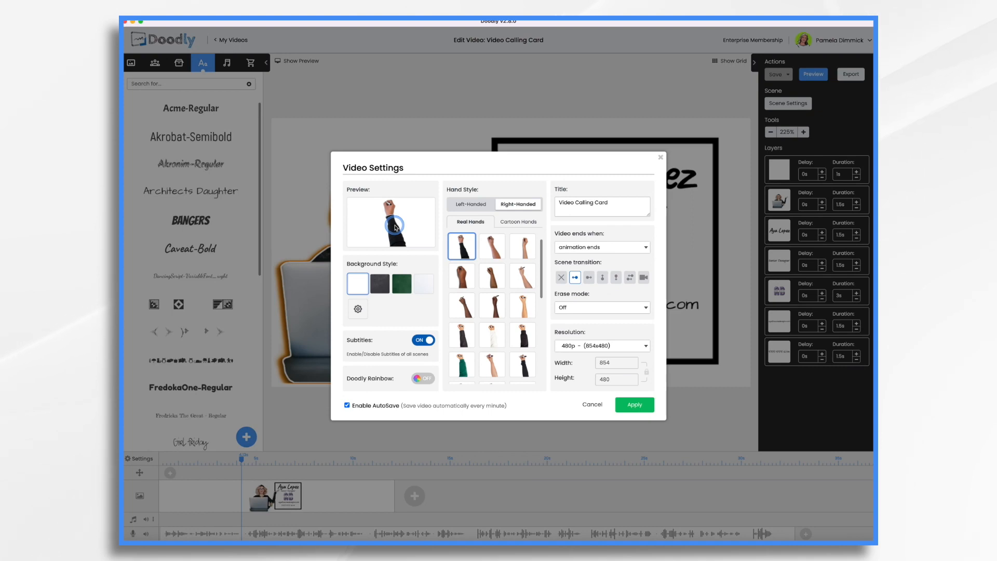
{"action": "left_click", "coordinate": [492, 276]}
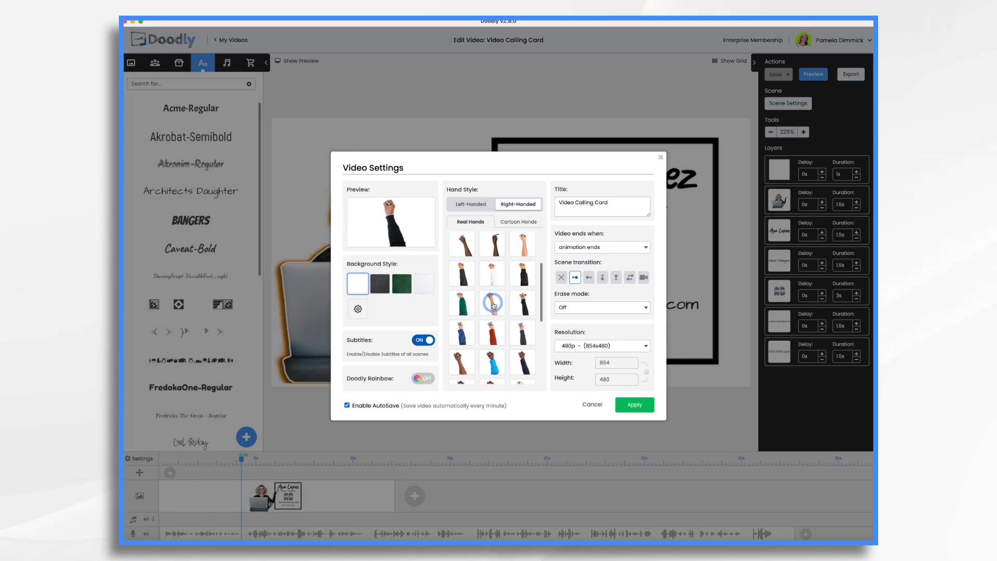
{"action": "left_click", "coordinate": [493, 303]}
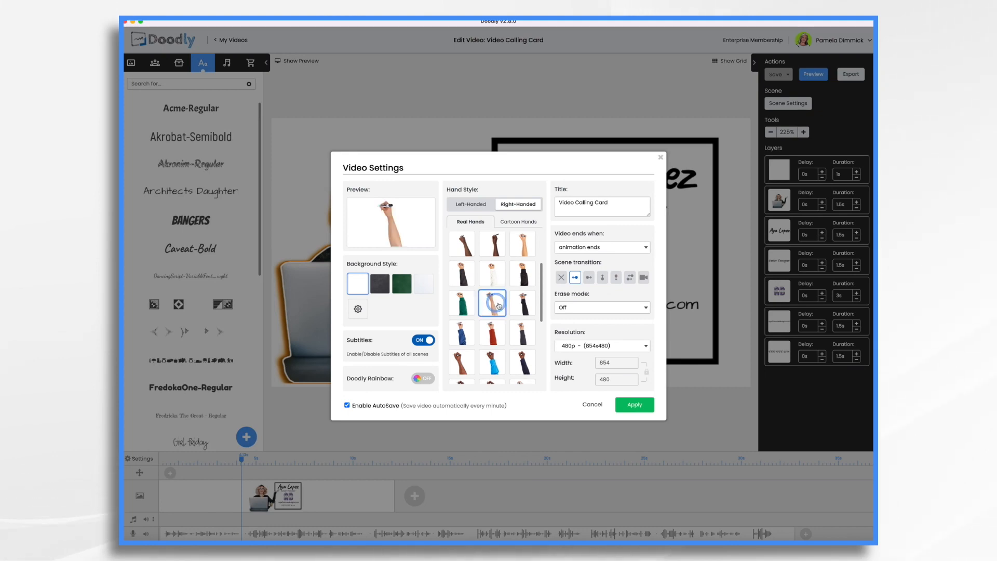
{"action": "left_click", "coordinate": [634, 404]}
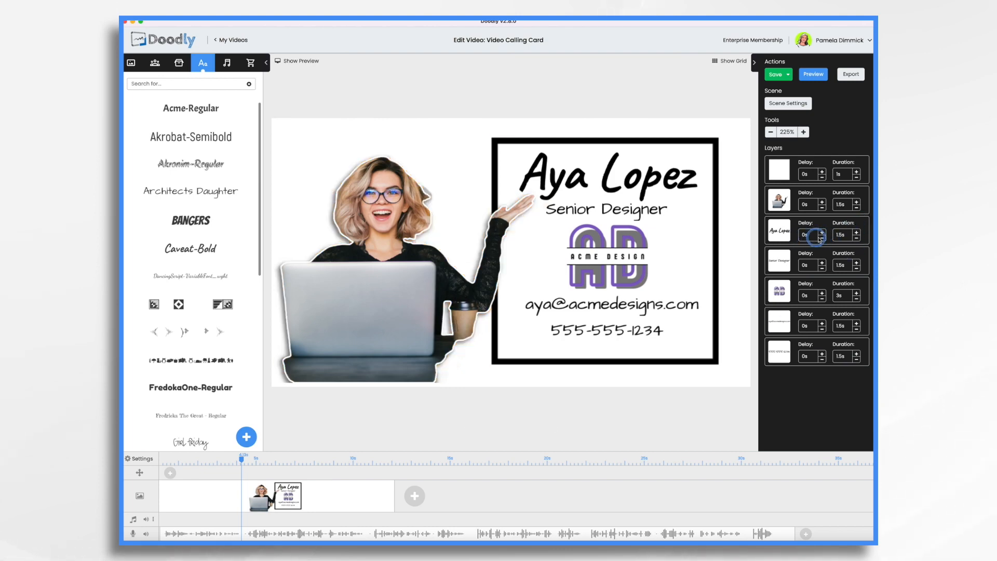
- Lower the Acme Design logo layer's Duration from 3 s to 2 s
{"action": "left_click", "coordinate": [607, 258]}
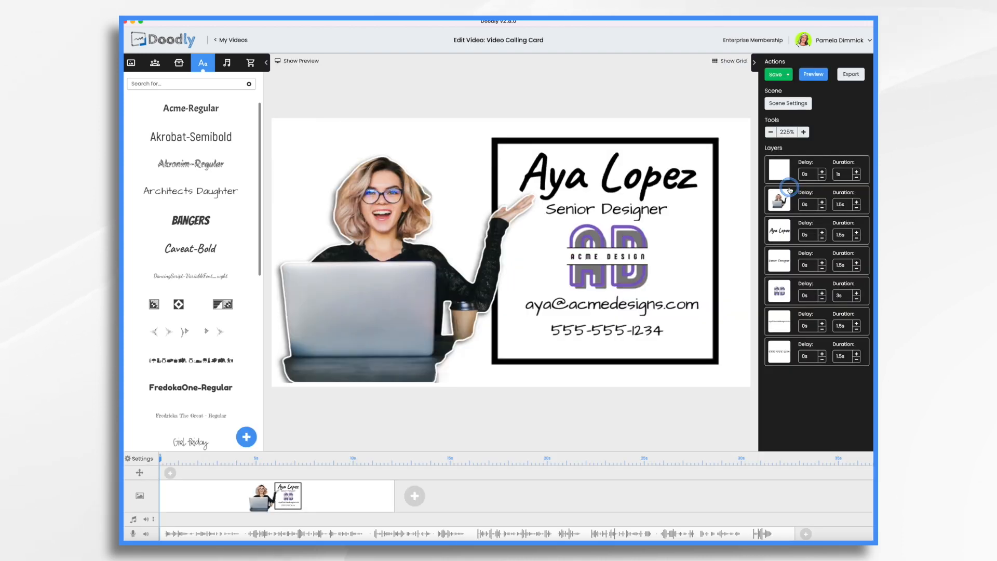
{"action": "left_click", "coordinate": [858, 293]}
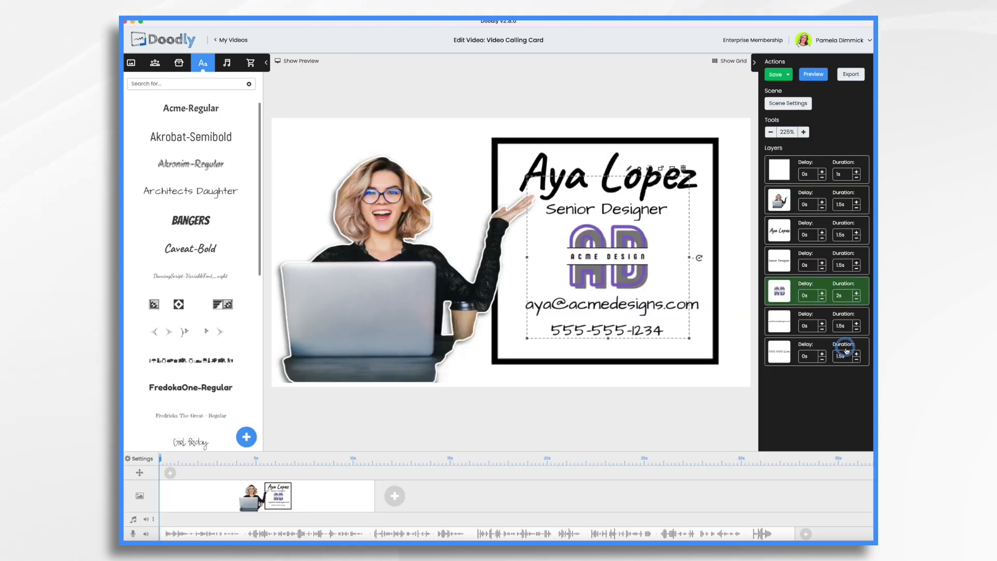
{"action": "left_click", "coordinate": [856, 360]}
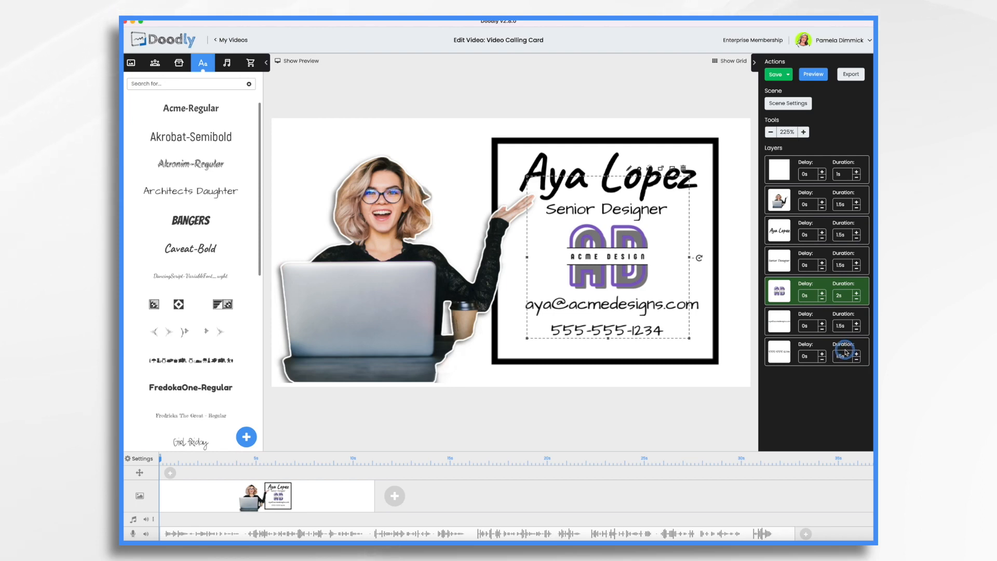
{"action": "left_click", "coordinate": [597, 320]}
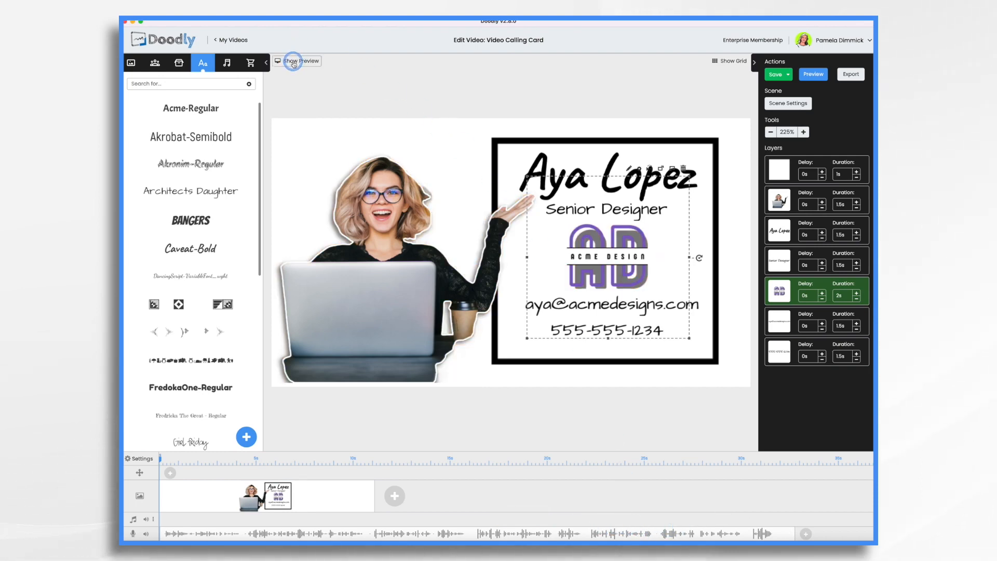
- Show the live preview and play the scene to check current timings
{"action": "left_click", "coordinate": [299, 62]}
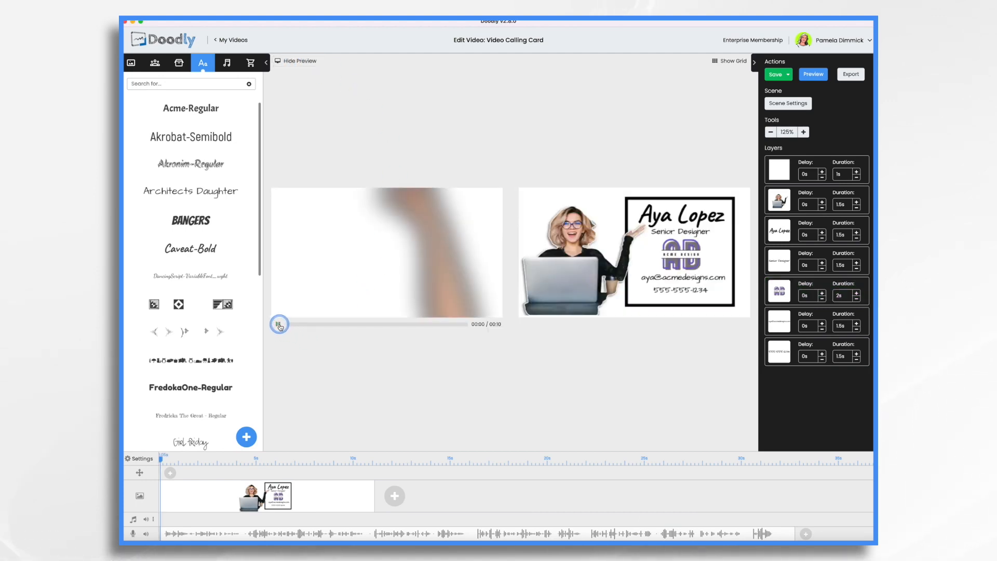
{"action": "left_click", "coordinate": [278, 324]}
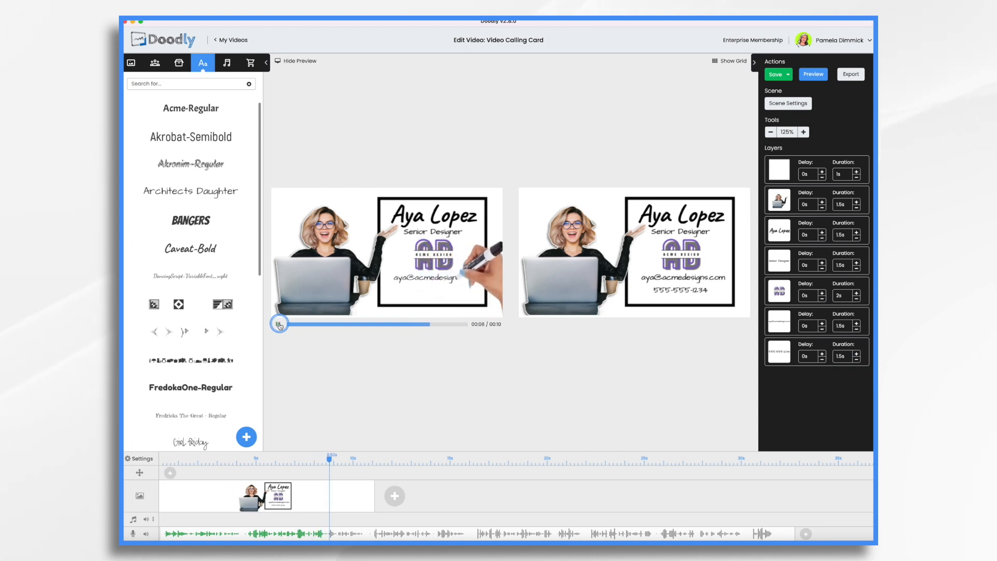
{"action": "left_click", "coordinate": [280, 324]}
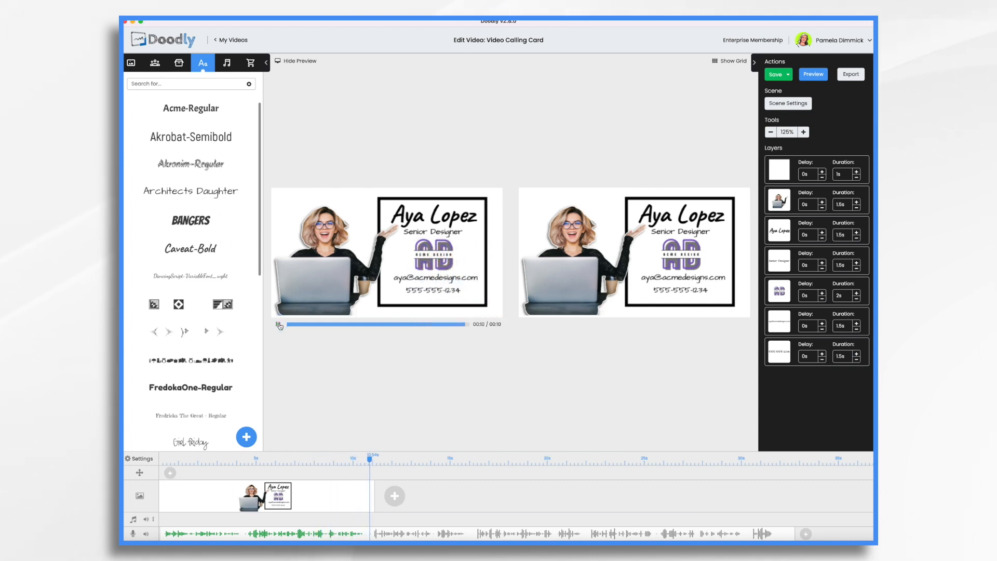
{"action": "left_click", "coordinate": [777, 75]}
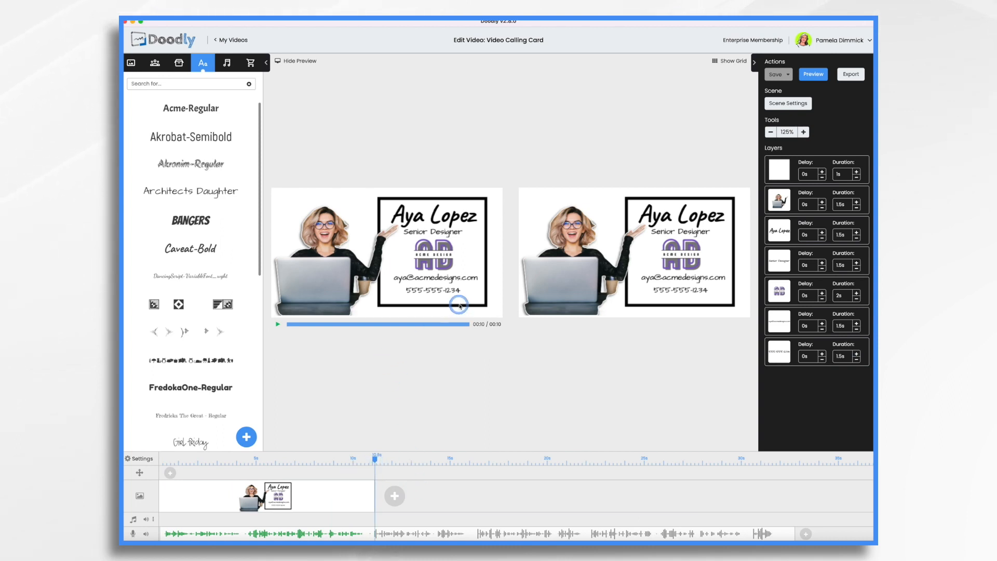
- Set the email layer to Delay 15 s and Duration 3 s, and the phone layer Duration to 3 s
{"action": "left_click", "coordinate": [684, 278]}
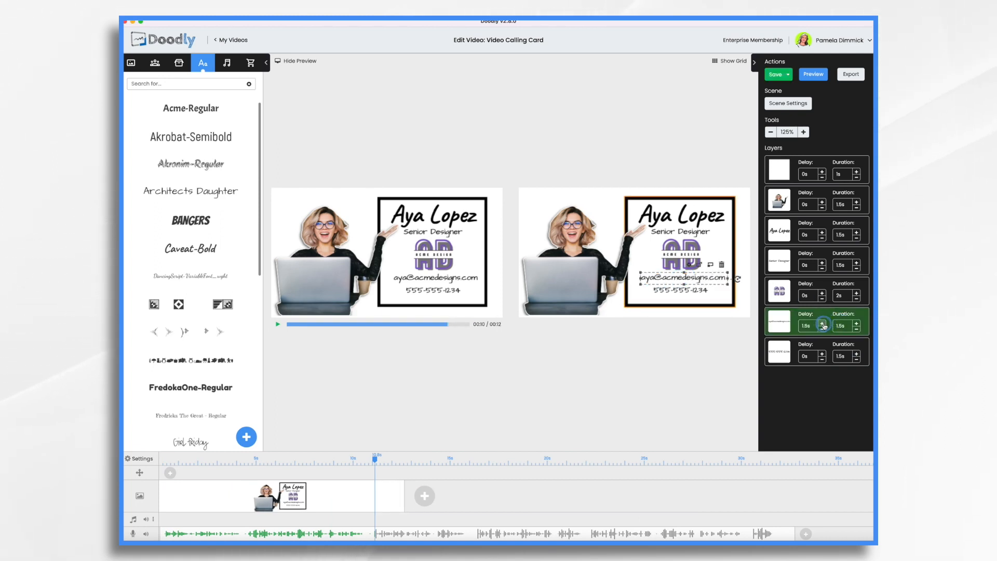
{"action": "left_click", "coordinate": [822, 322]}
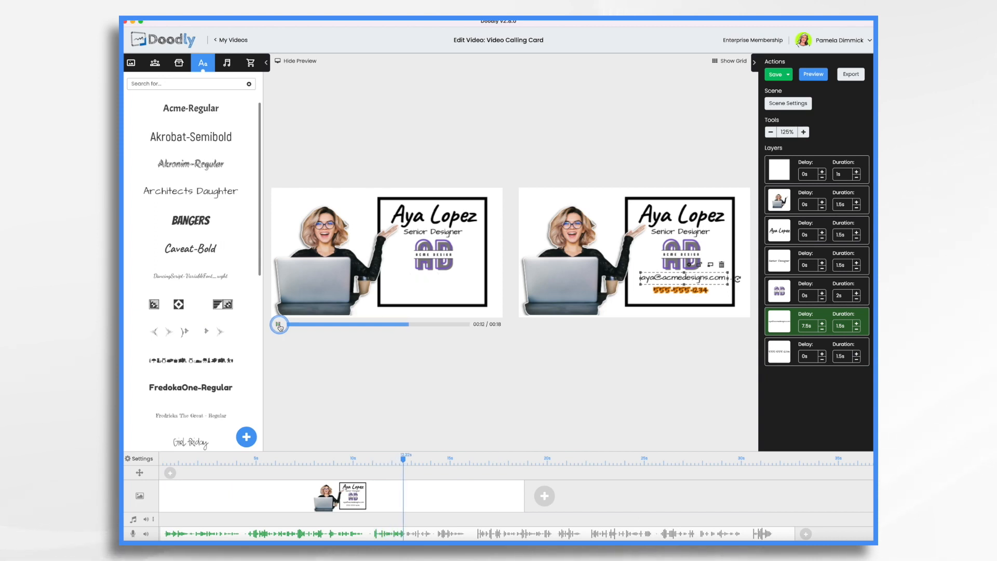
{"action": "left_click", "coordinate": [278, 324]}
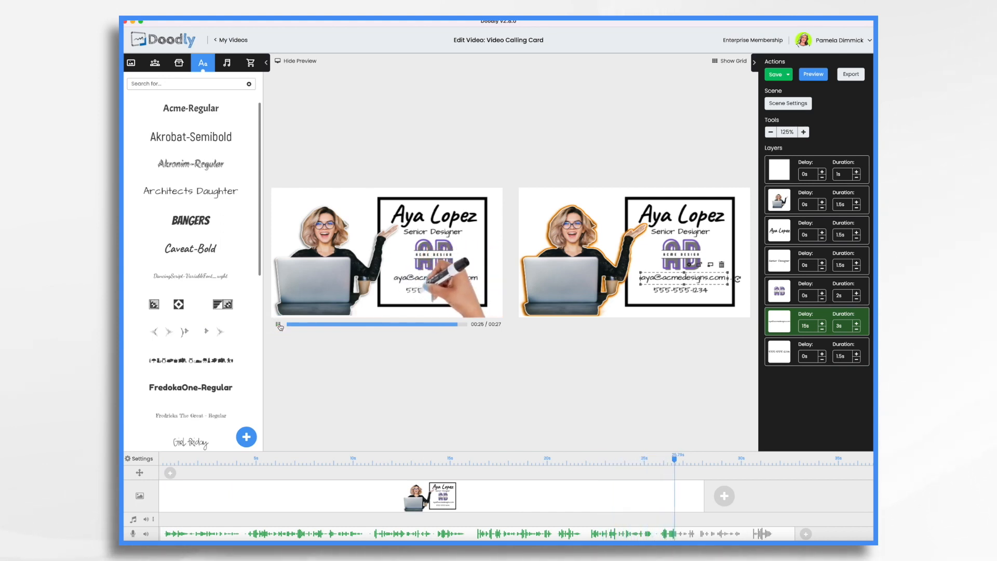
{"action": "left_click", "coordinate": [279, 325]}
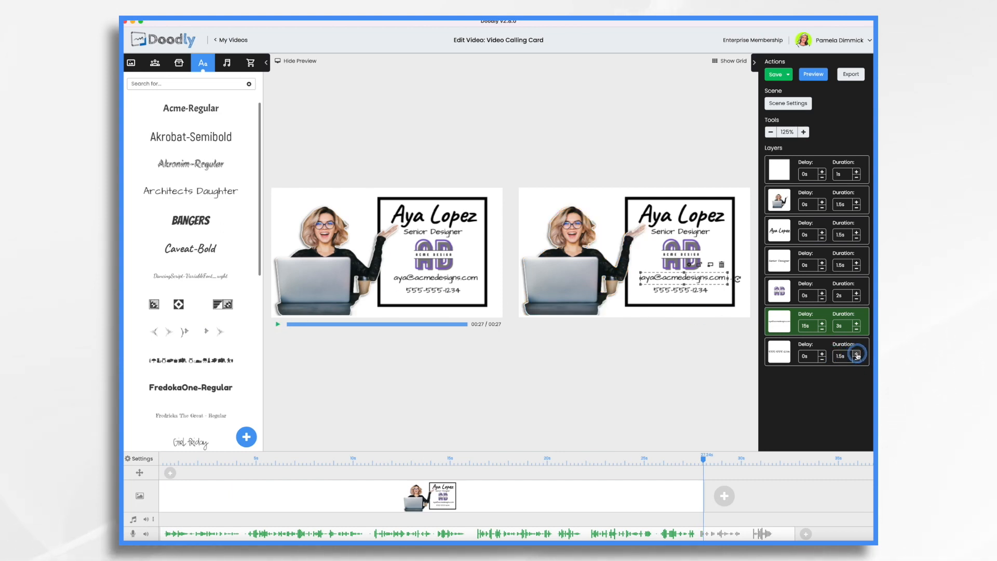
{"action": "left_click", "coordinate": [856, 353]}
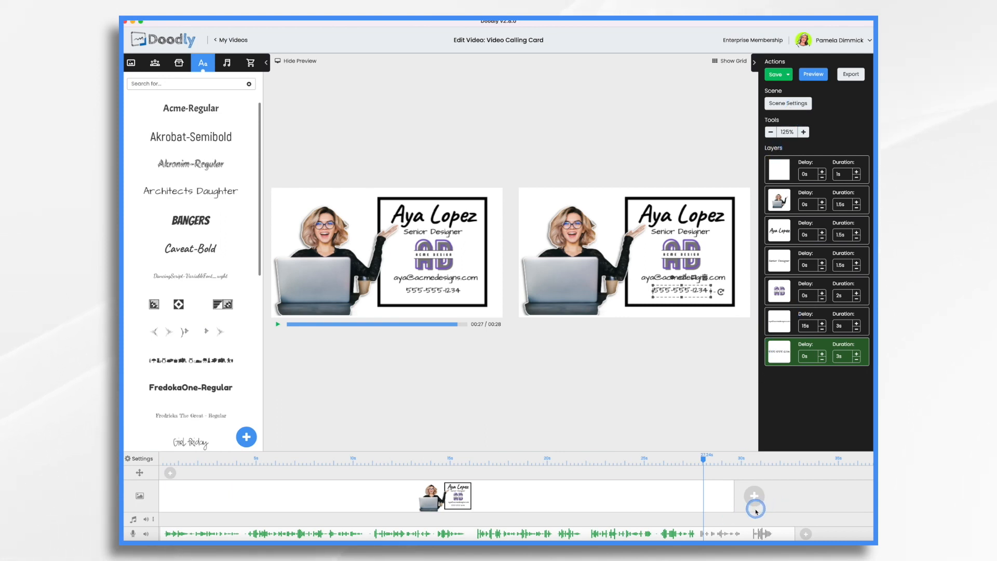
{"action": "mouse_move", "coordinate": [816, 98]}
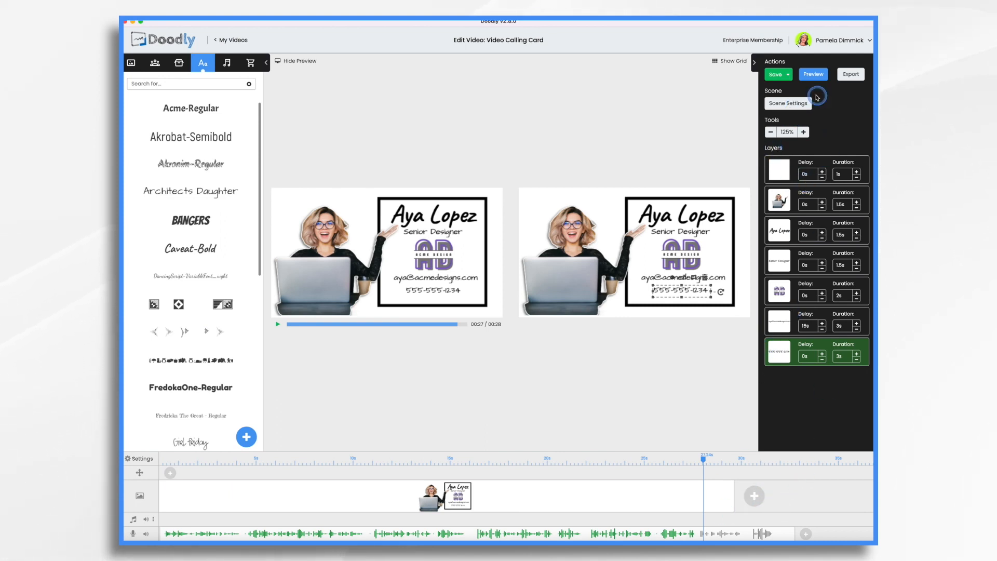
- In Scene Settings, add 10 s extra time at the end, making the video 38 s long
{"action": "left_click", "coordinate": [787, 103]}
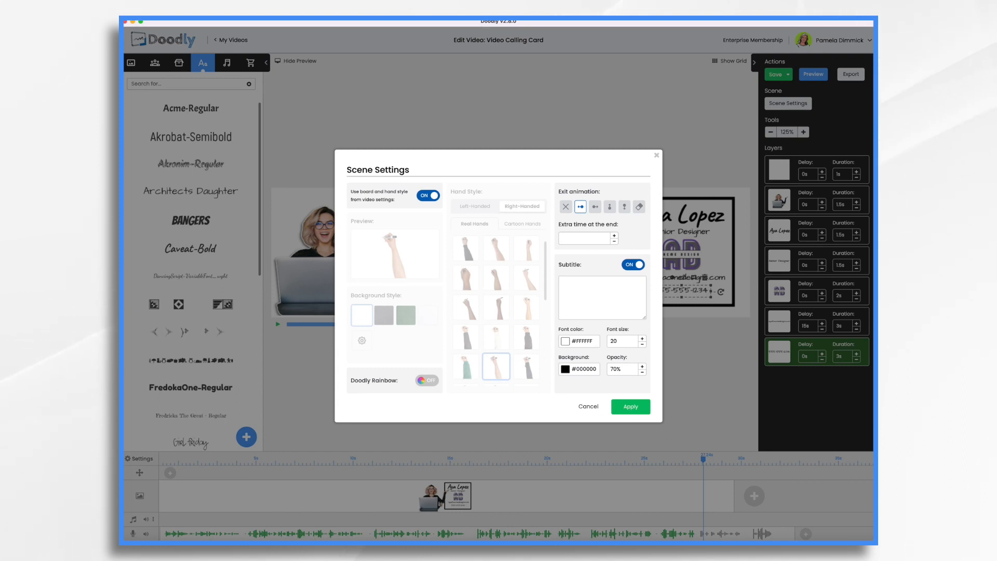
{"action": "left_click", "coordinate": [584, 238]}
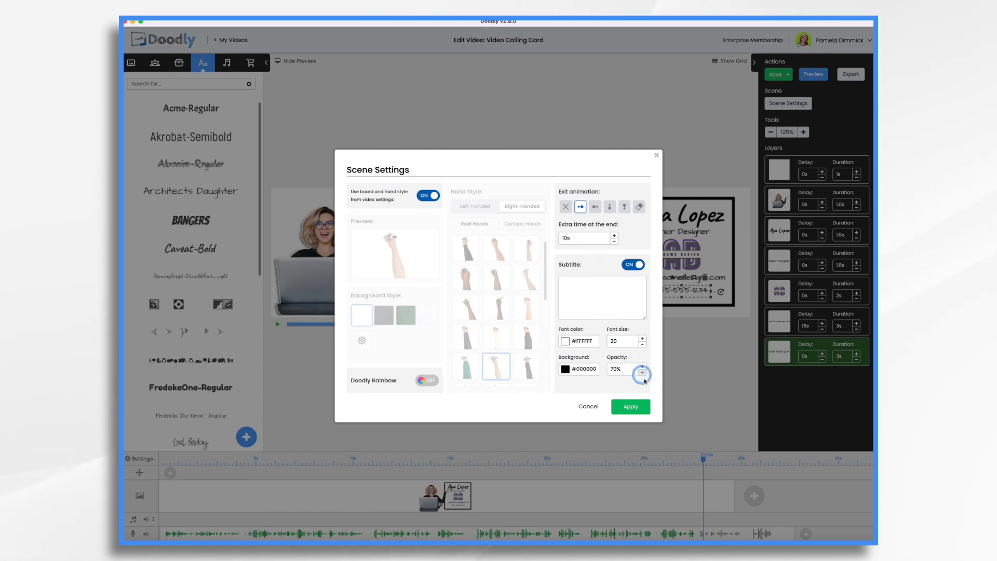
{"action": "left_click", "coordinate": [630, 406]}
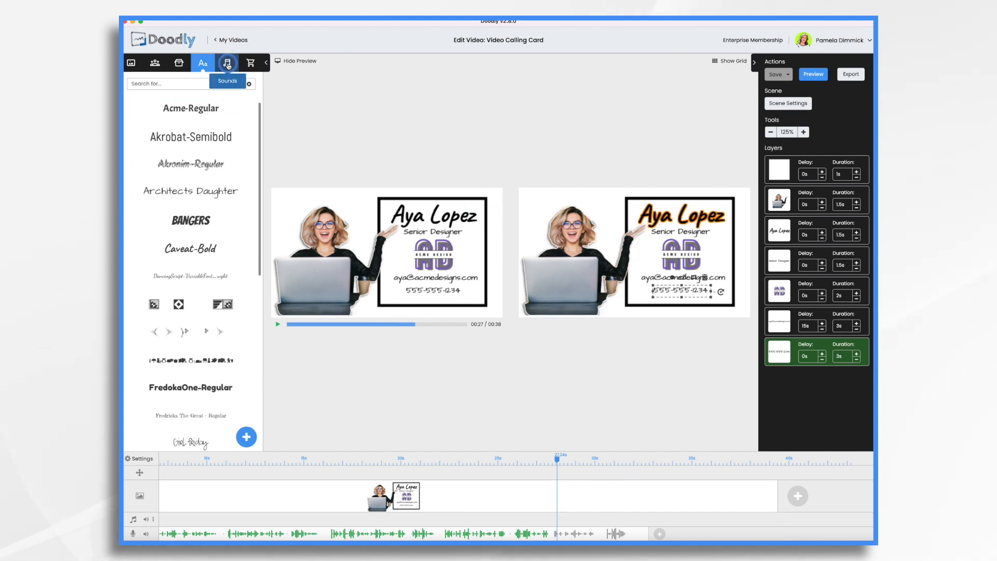
- Add the Easy Life track from the Sounds library as background music
{"action": "left_click", "coordinate": [227, 62]}
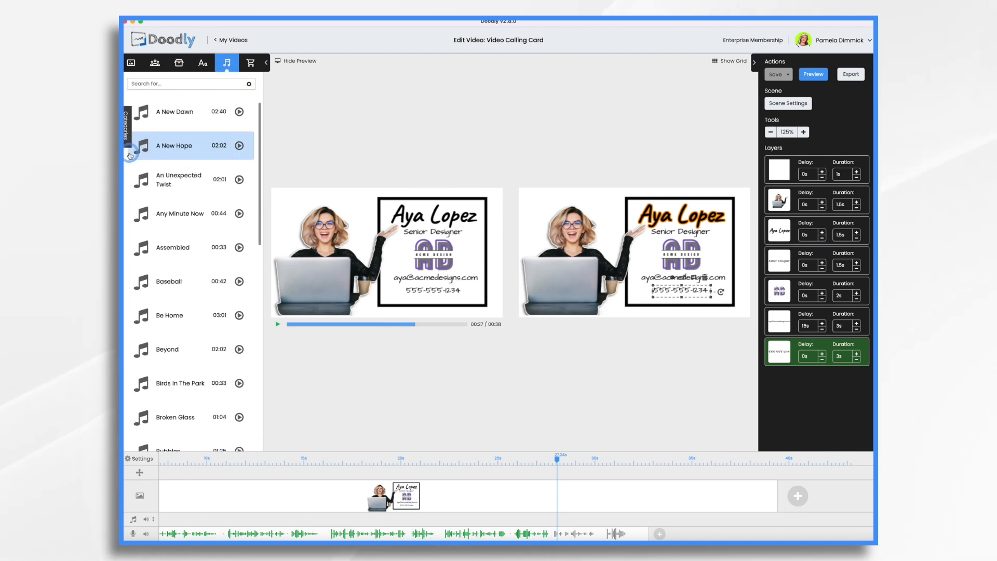
{"action": "scroll", "scroll_direction": "down", "scroll_amount": 3}
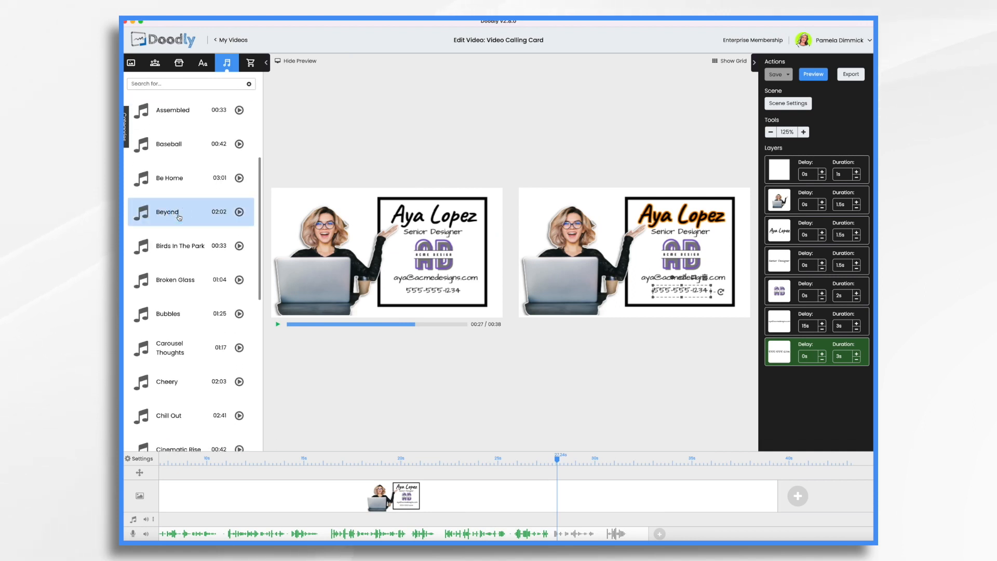
{"action": "scroll", "scroll_direction": "down", "scroll_amount": 3}
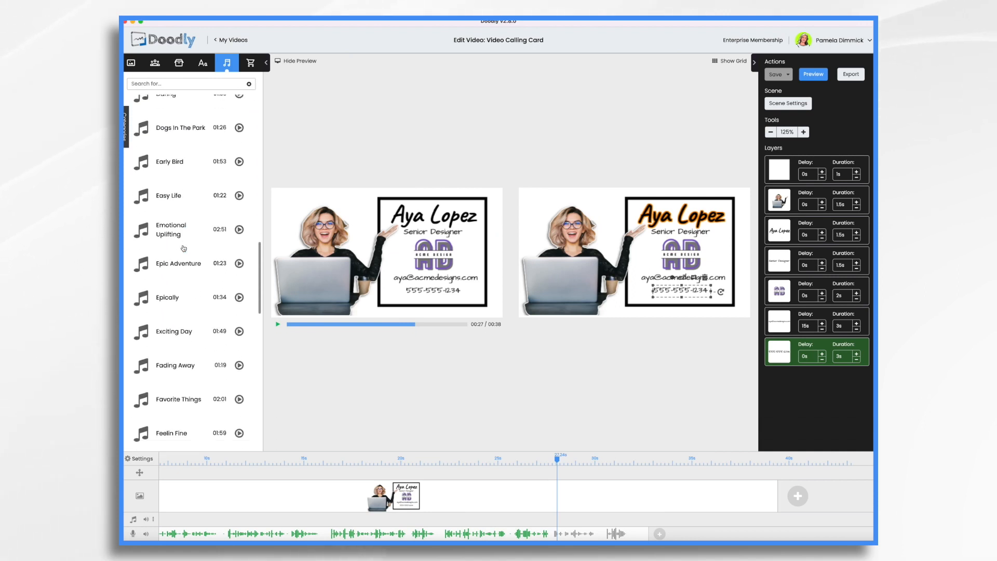
{"action": "left_click", "coordinate": [161, 195]}
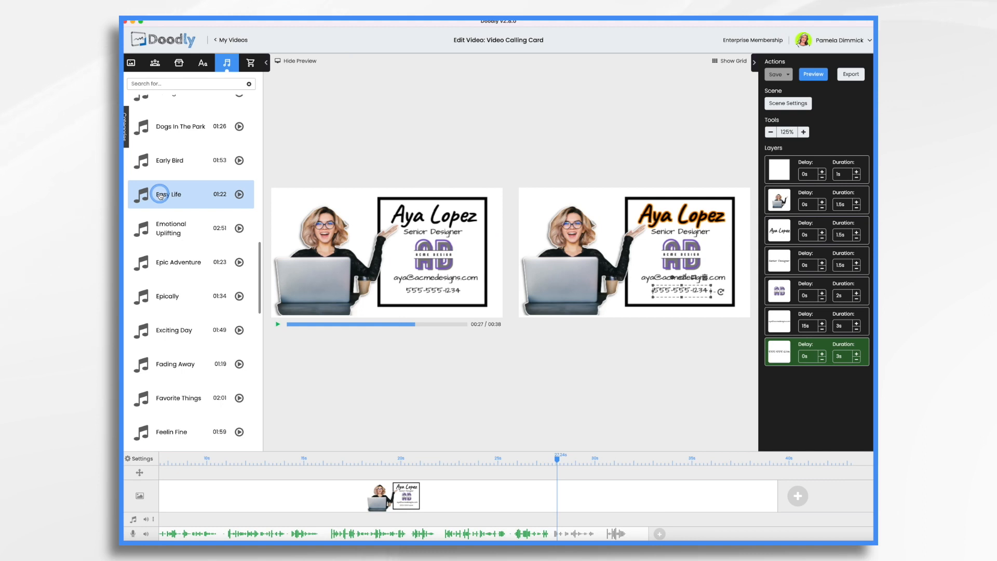
{"action": "left_click", "coordinate": [160, 195]}
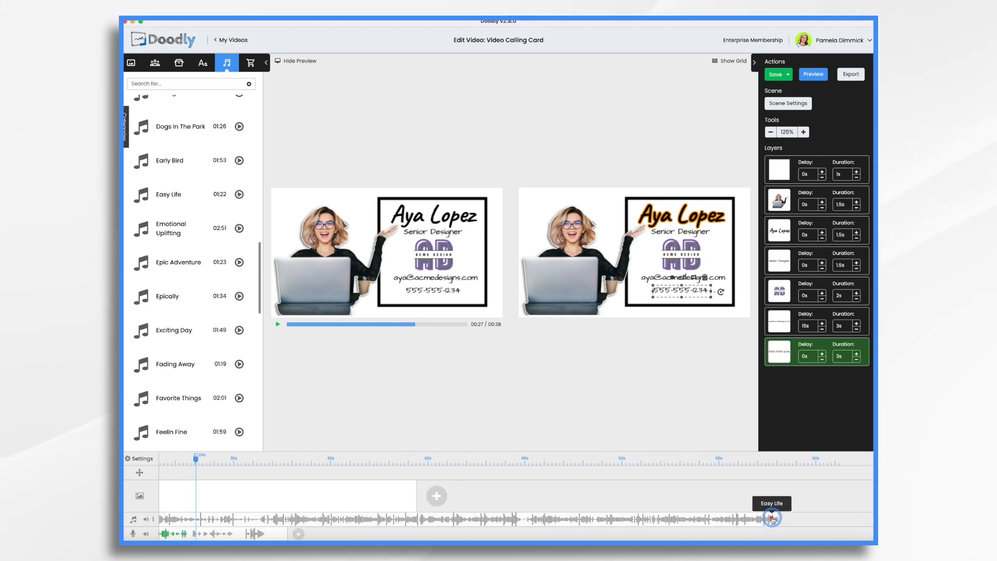
- Trim the Easy Life track's end handle so the music ends with the video
{"action": "left_click_drag", "start_coordinate": [772, 517], "coordinate": [548, 517]}
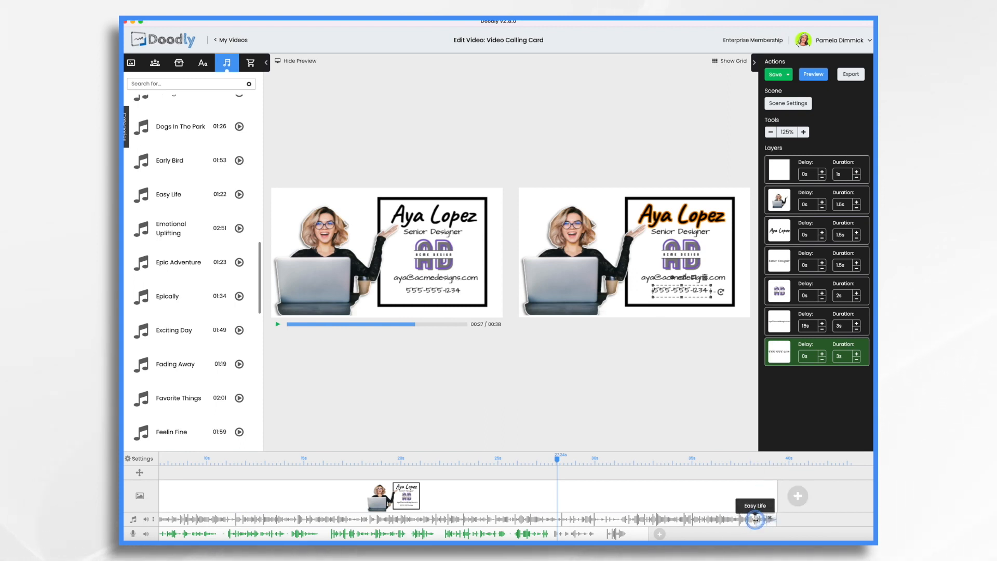
{"action": "left_click_drag", "start_coordinate": [756, 520], "coordinate": [666, 519]}
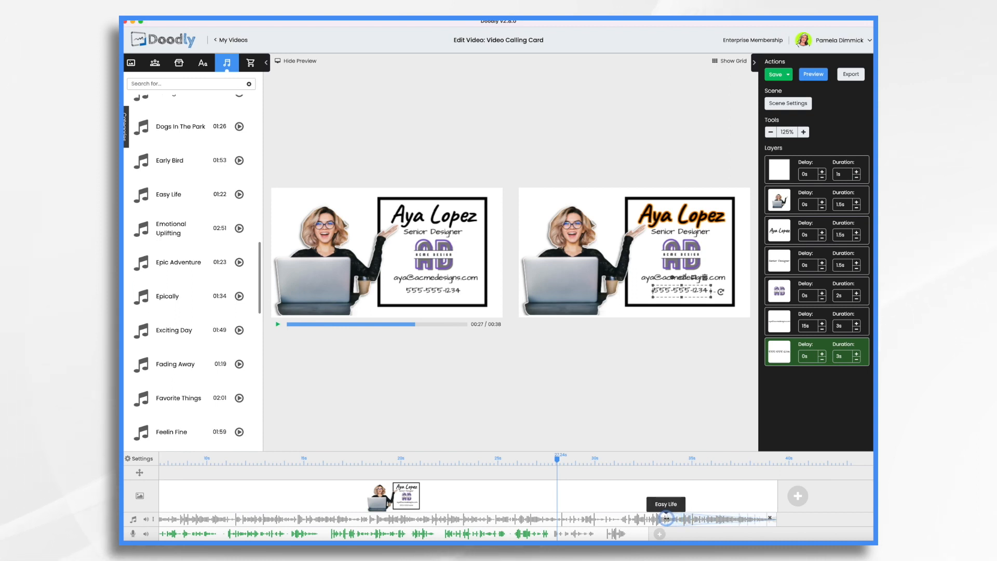